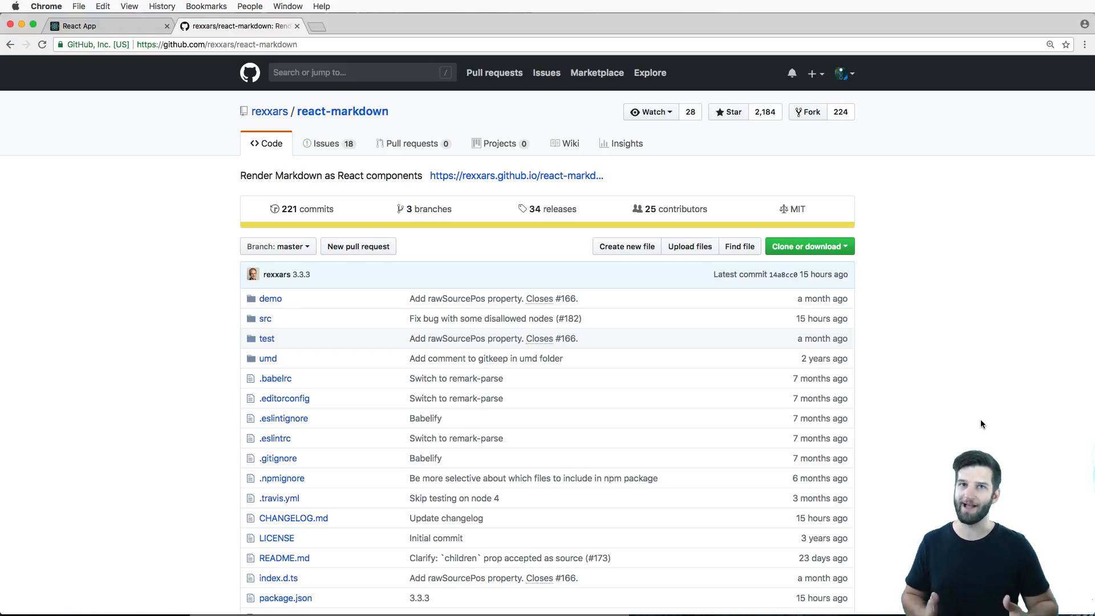
mouse_move(939, 410)
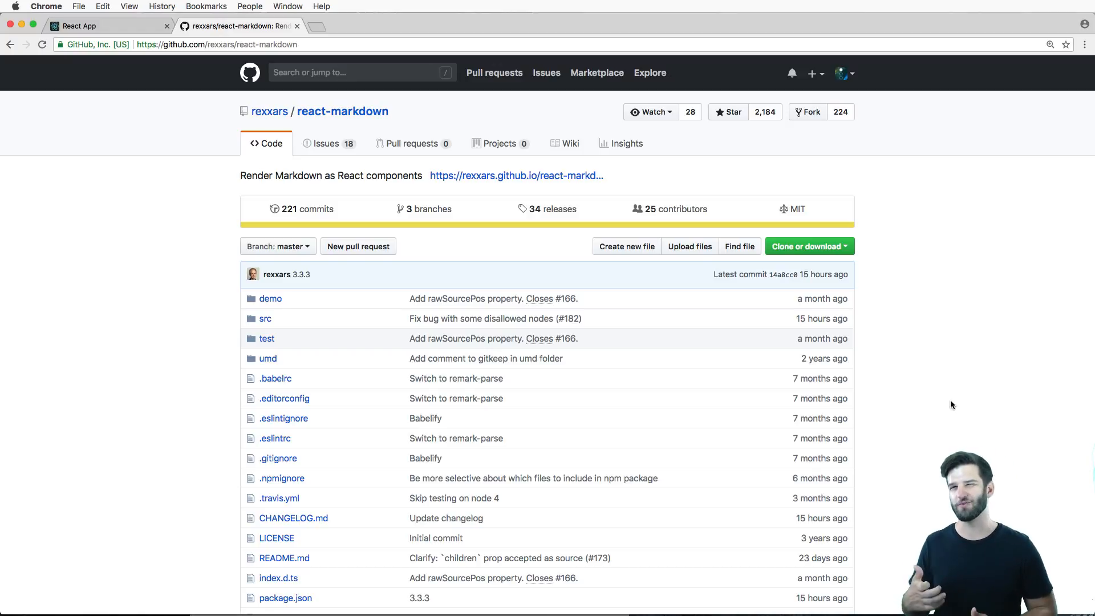
mouse_move(942, 367)
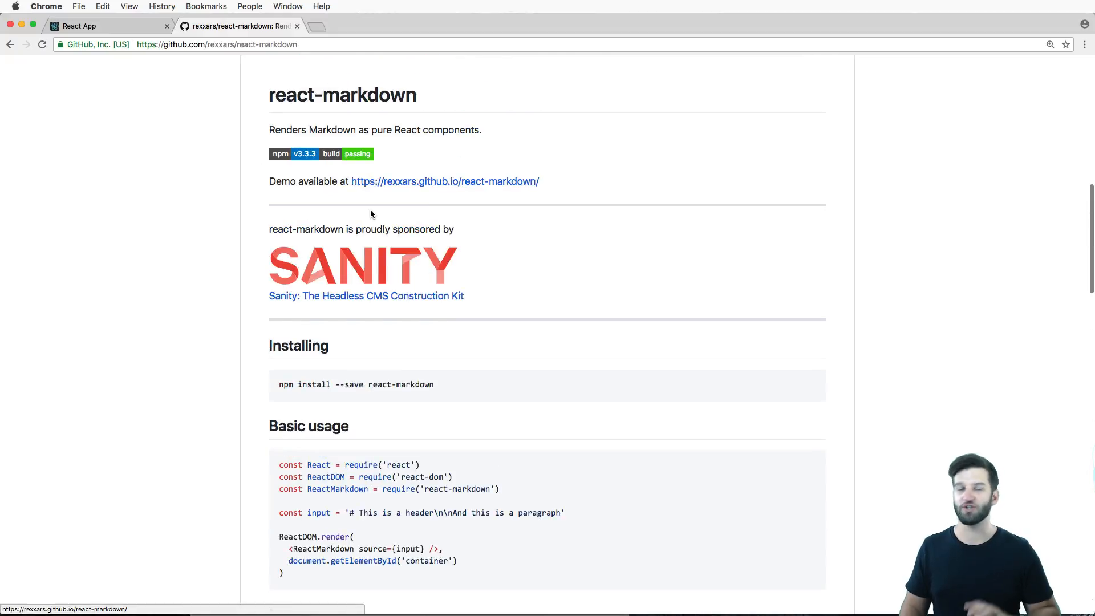
mouse_move(361, 305)
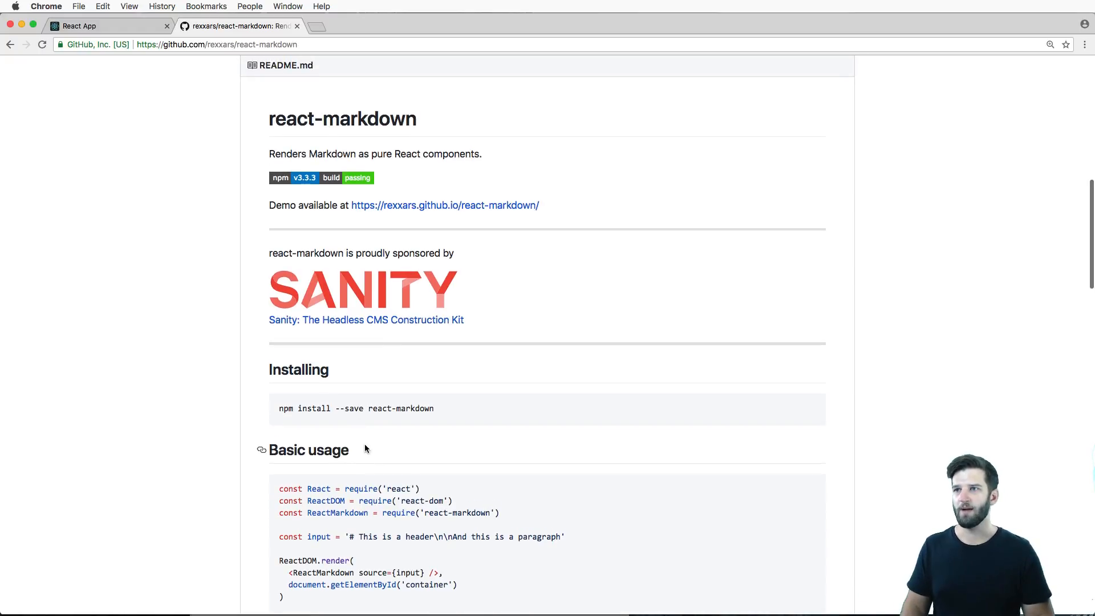
Scroll the react-markdown README to Basic usage and copy its example code
scroll(down, 3)
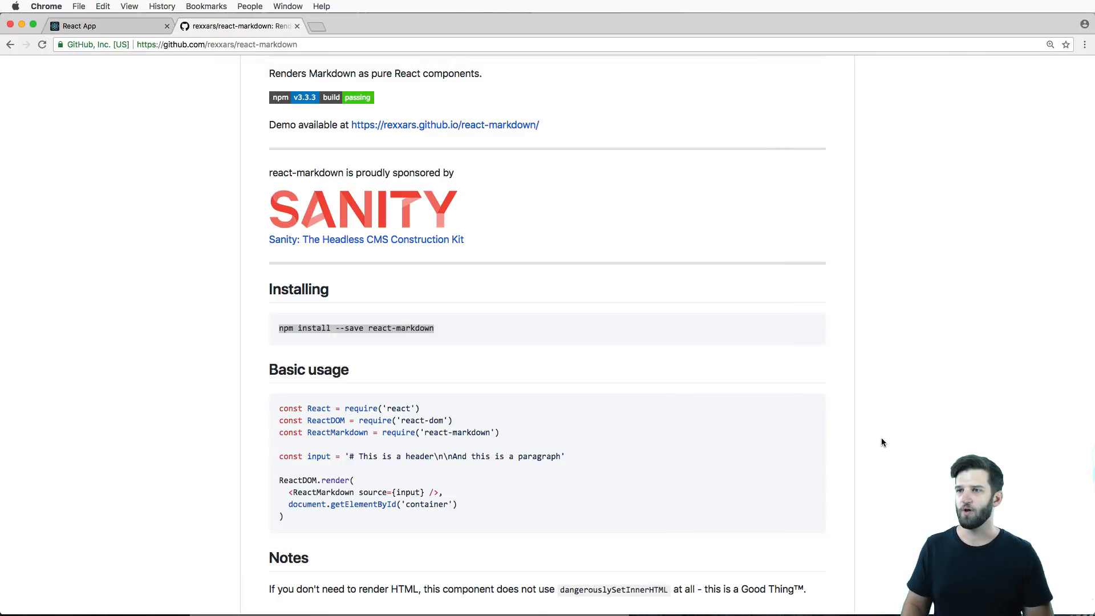
scroll(down, 3)
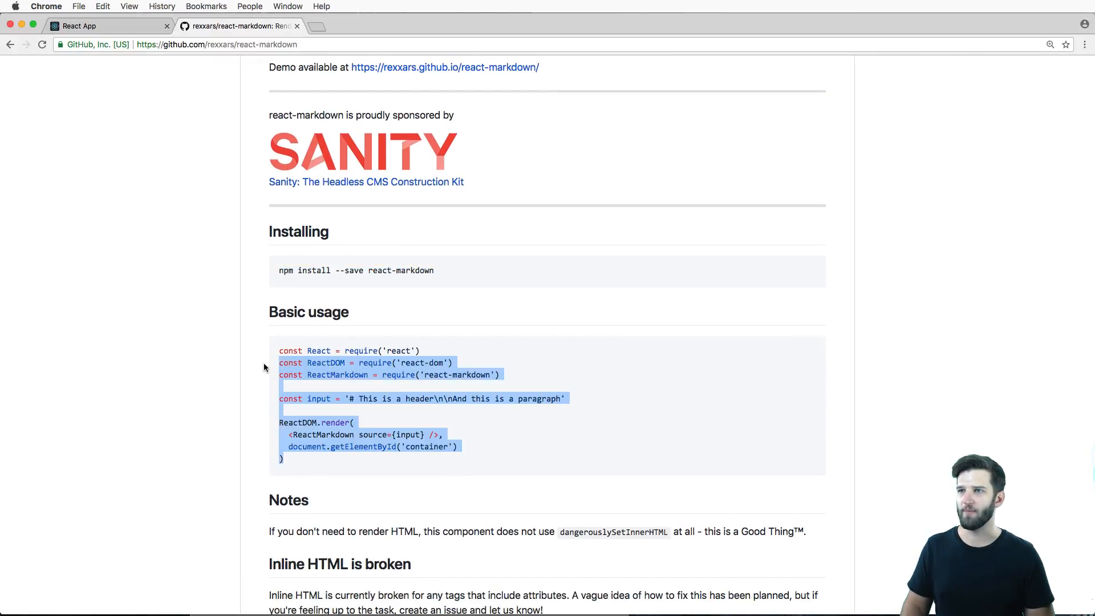
click(828, 410)
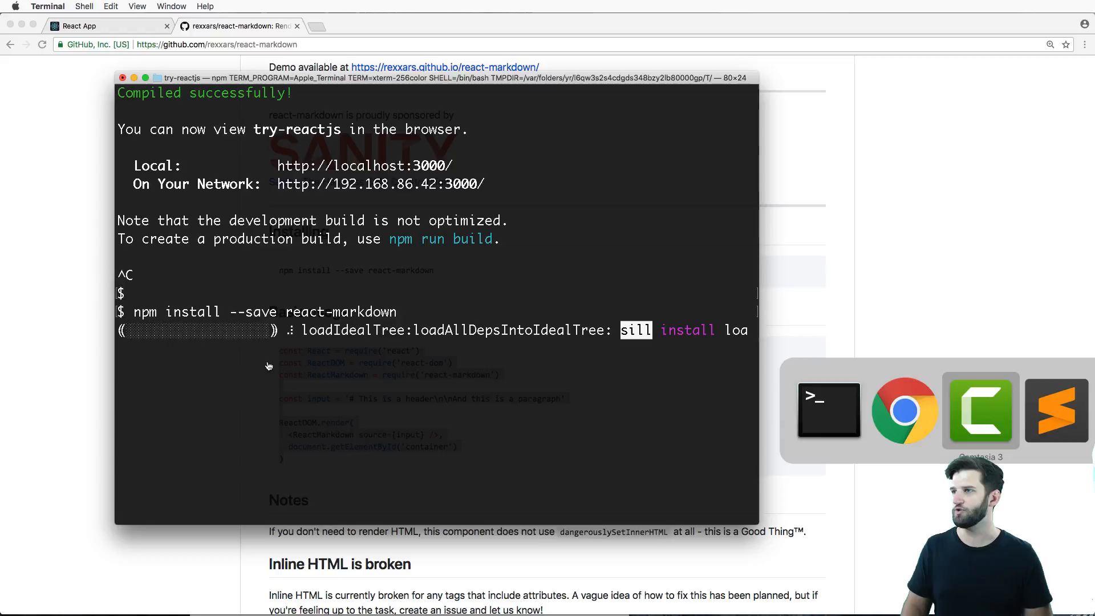
click(1056, 410)
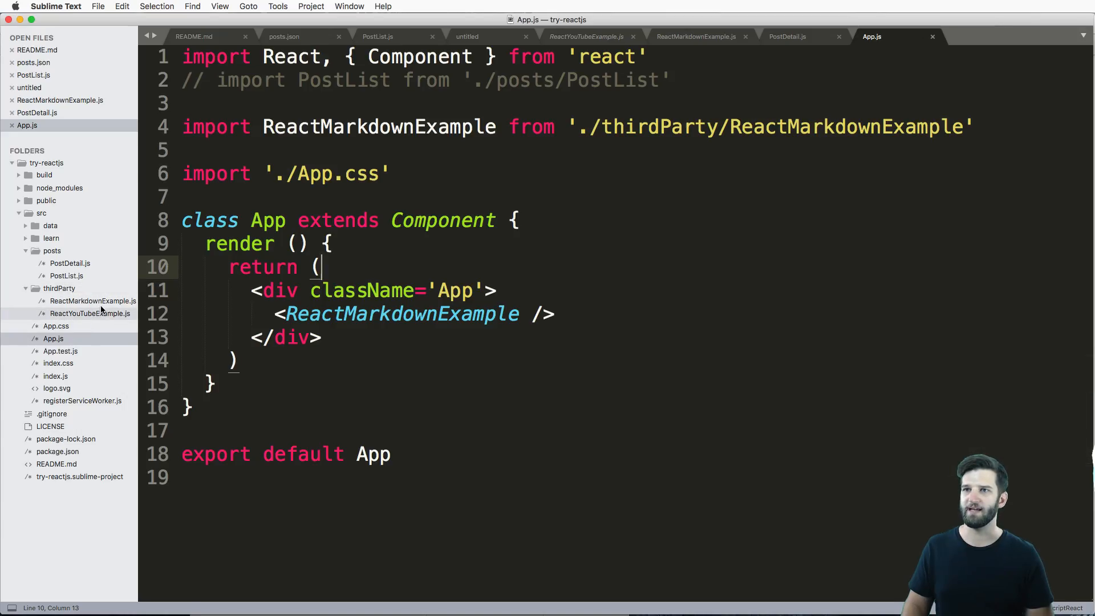
Paste the README example into ReactMarkdownExample.js and add import ReactMarkdown from 'react-markdown'
click(695, 37)
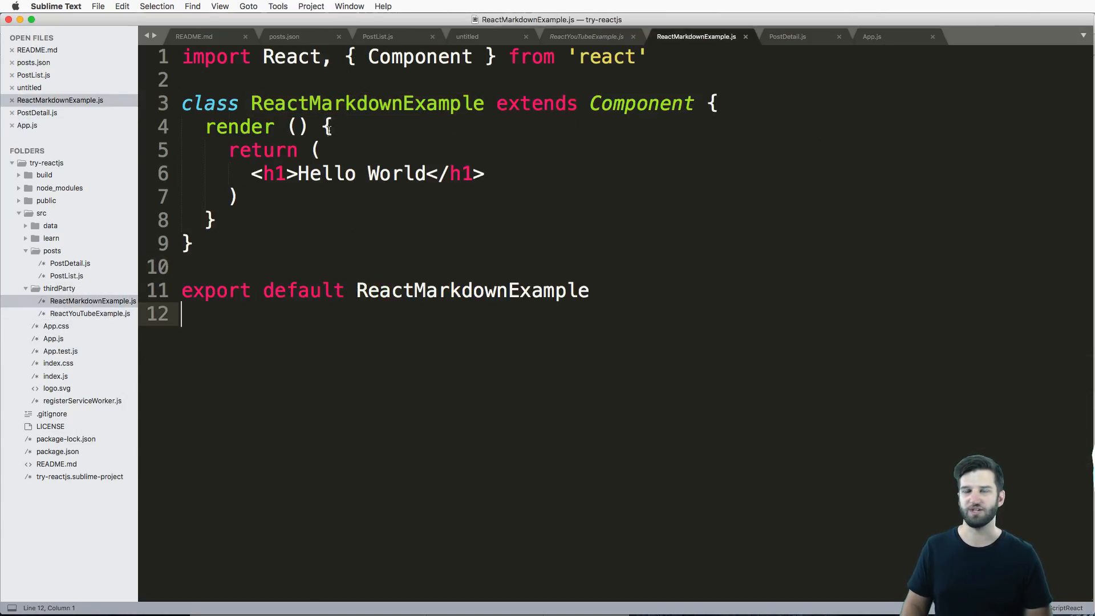
key(Return)
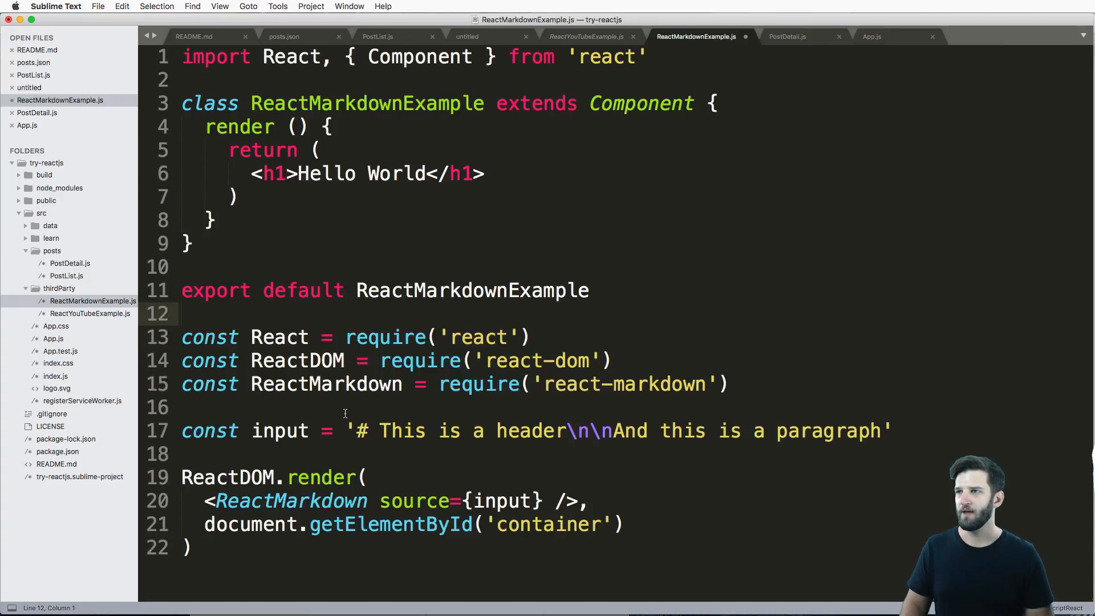
double_click(326, 384)
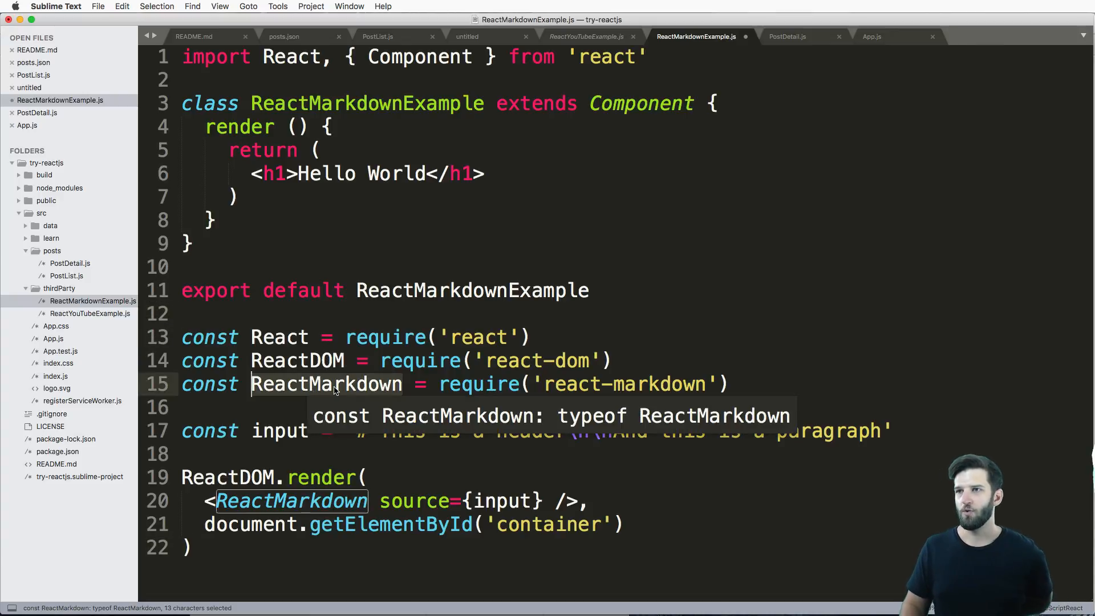
click(184, 454)
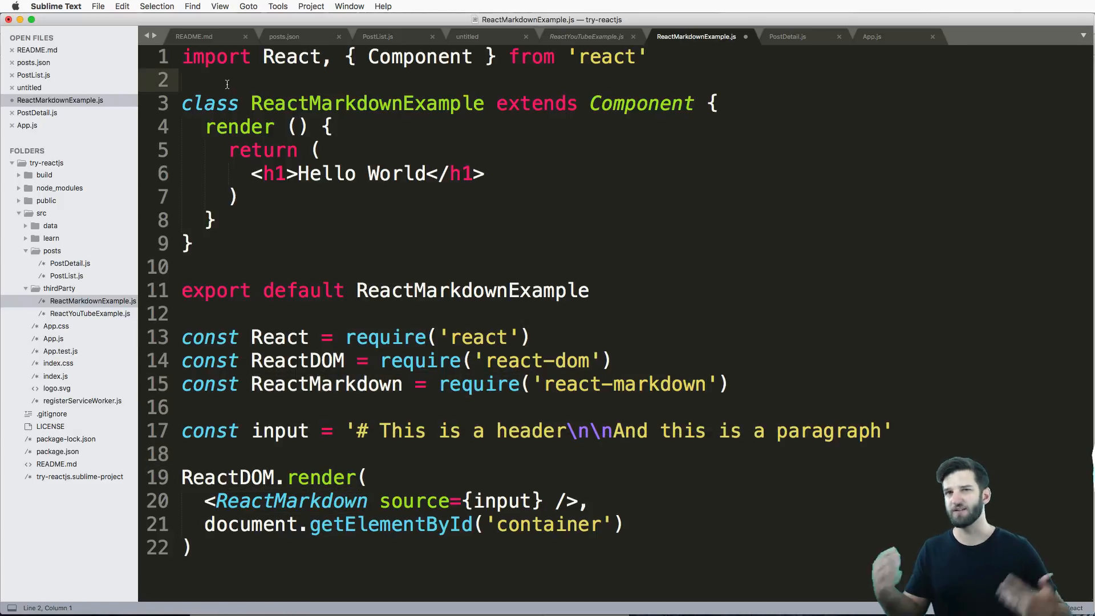
text(import ReactMarkdown)
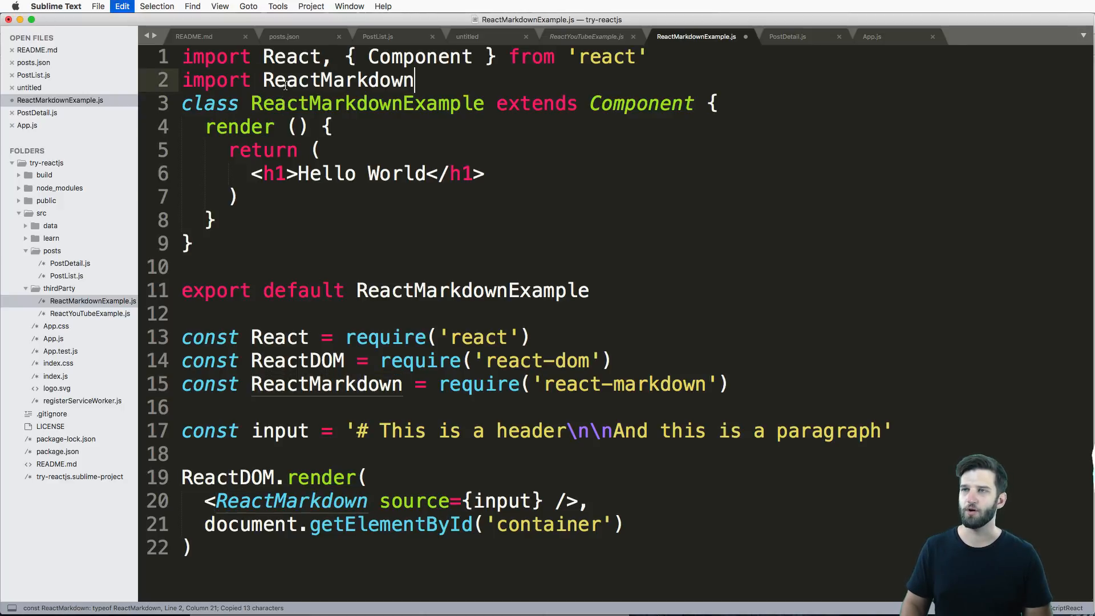
text(from '')
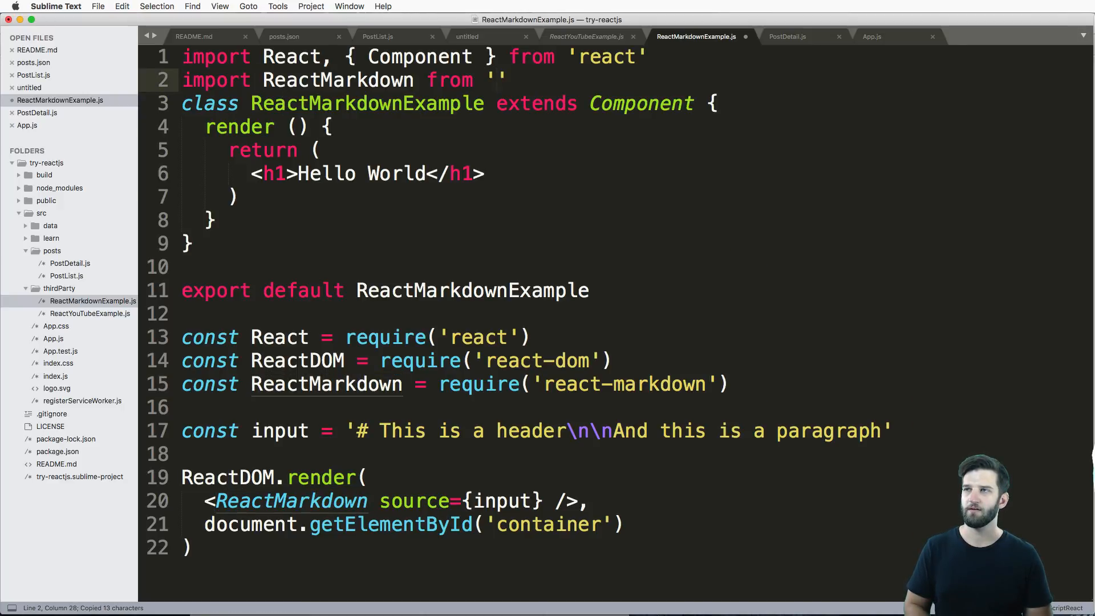
text(react-markdown)
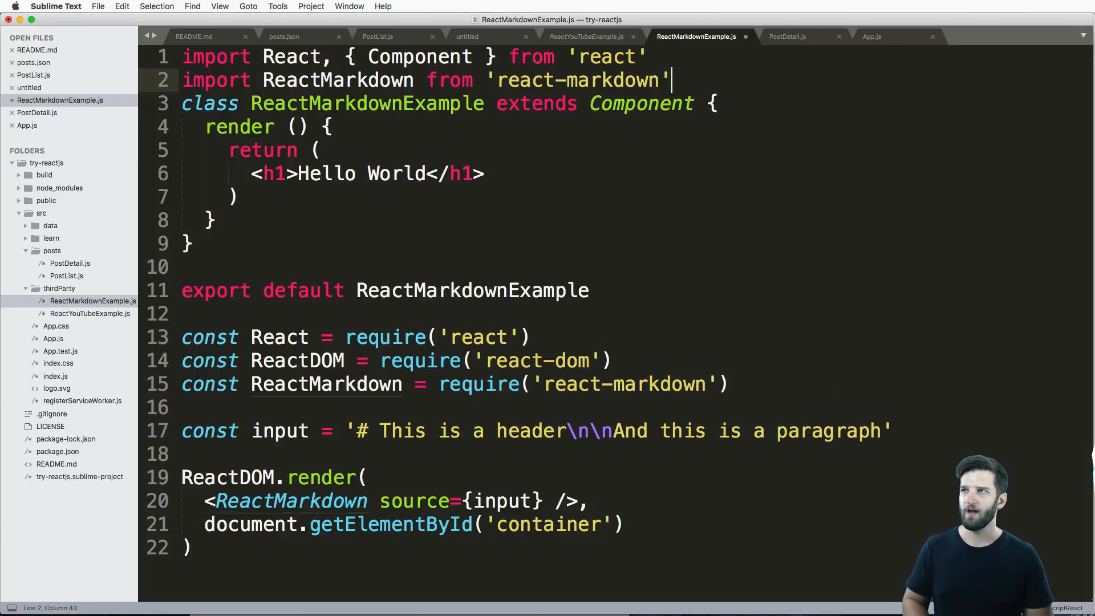
key(enter)
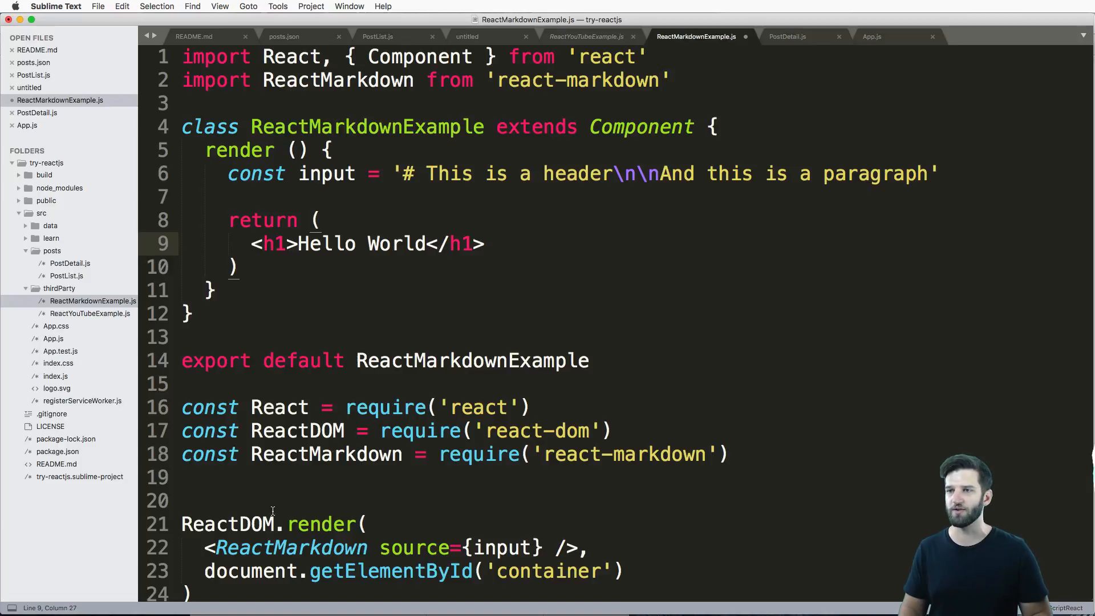
Return <ReactMarkdown source={input} /> in render and delete the leftover ReactDOM example code
key(cmd+x)
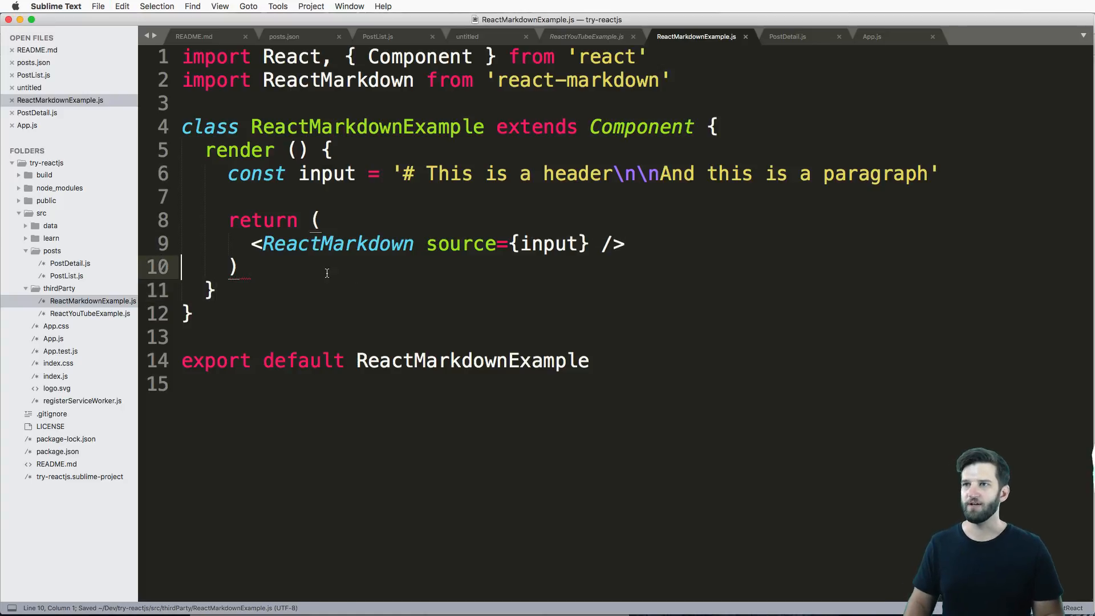
double_click(338, 244)
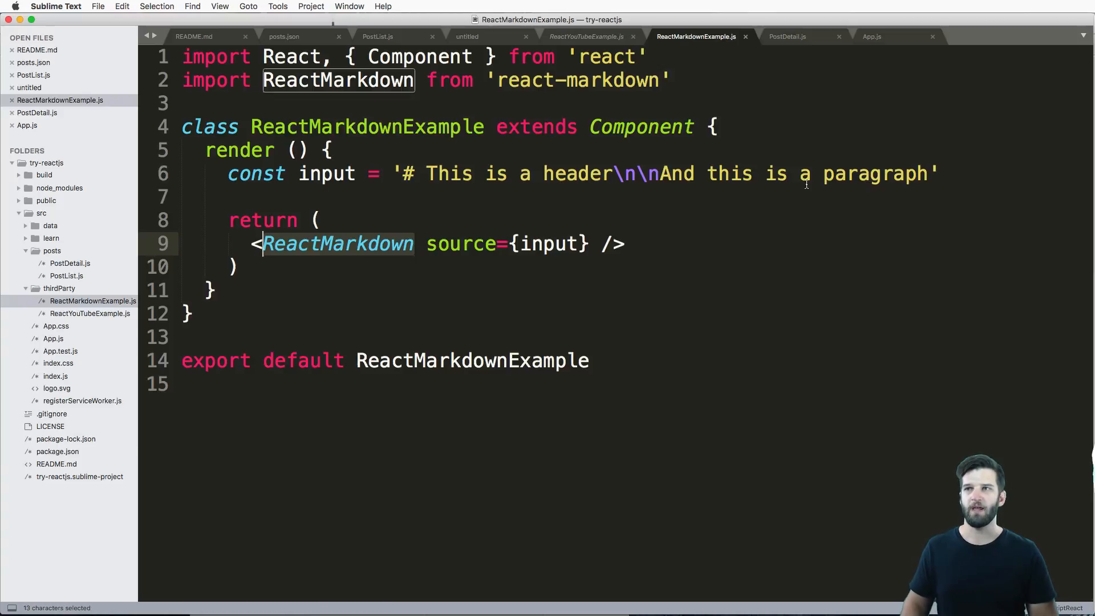
mouse_move(419, 243)
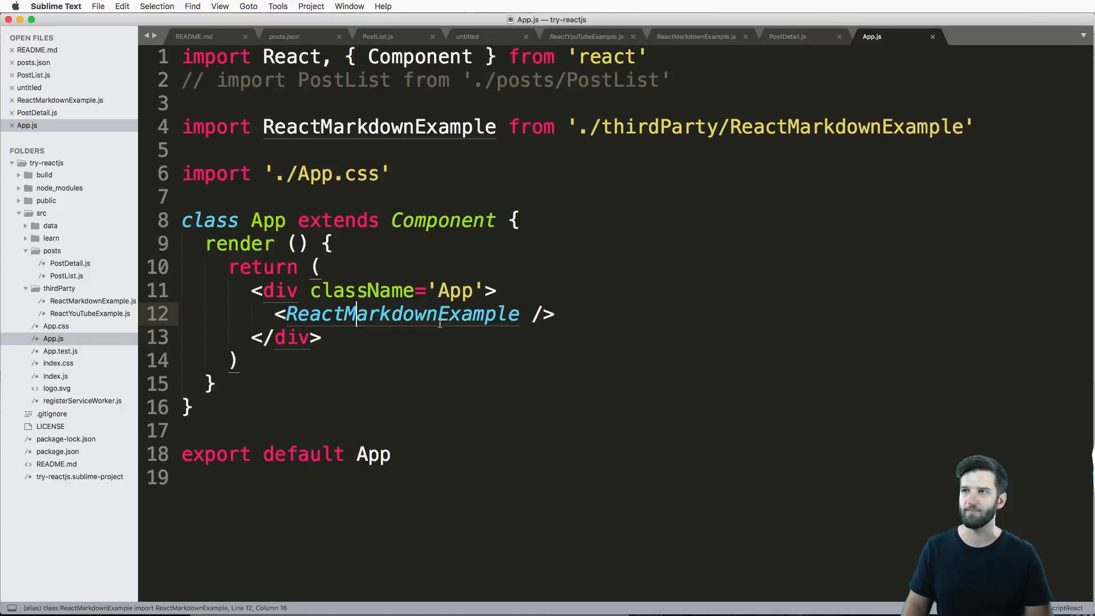
click(587, 37)
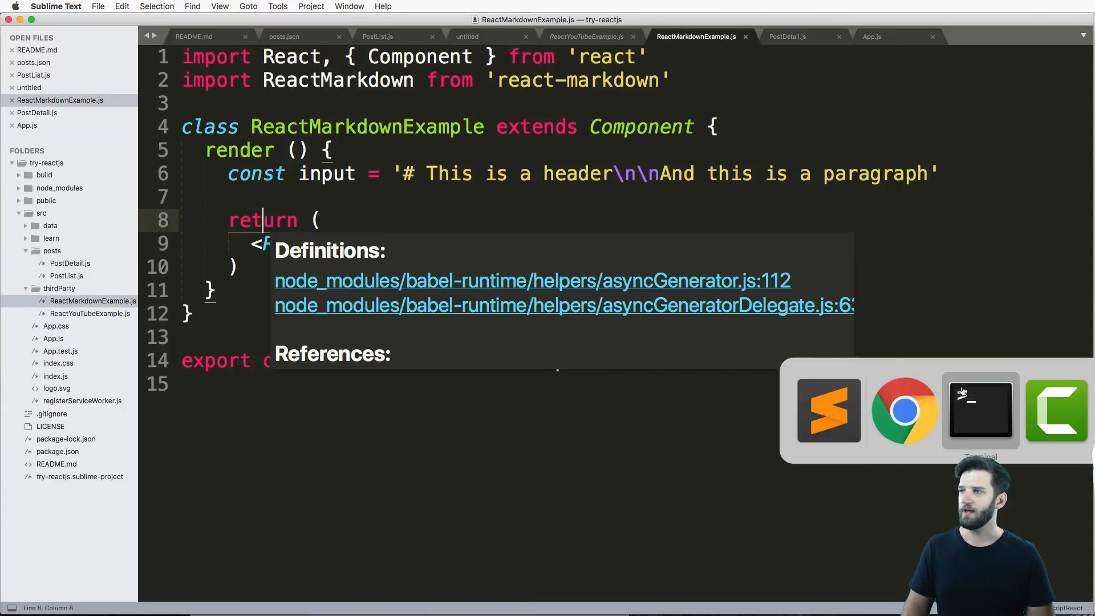
click(903, 410)
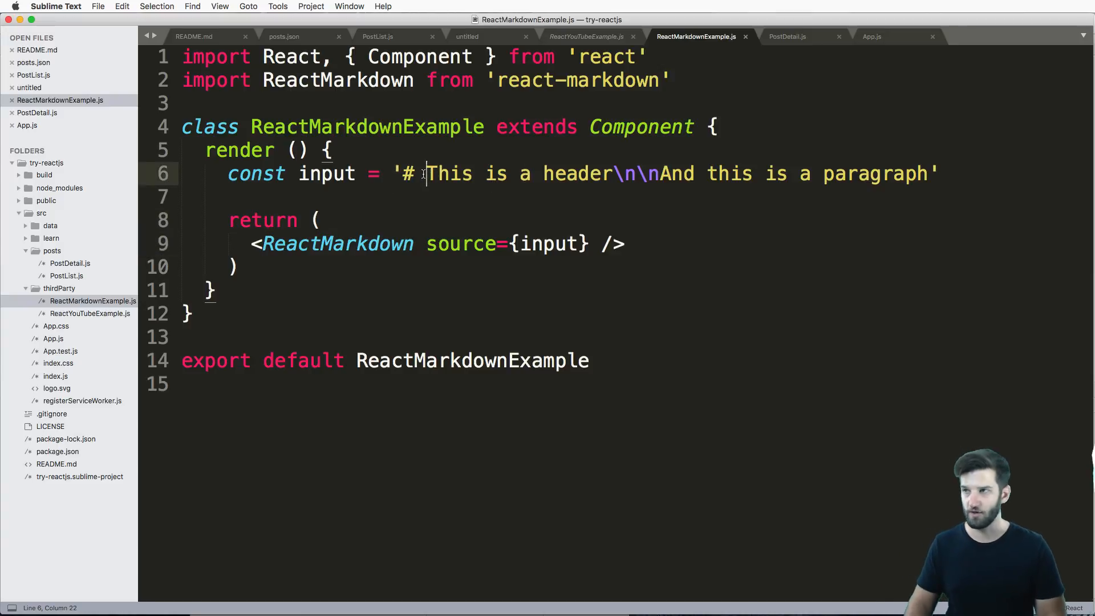
text([)
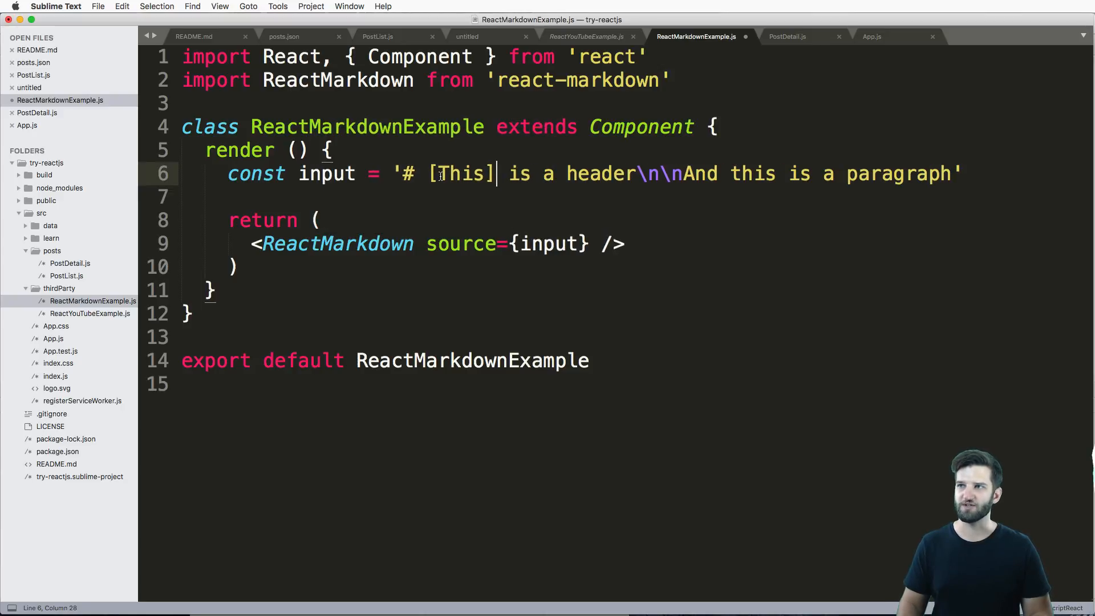
text(())
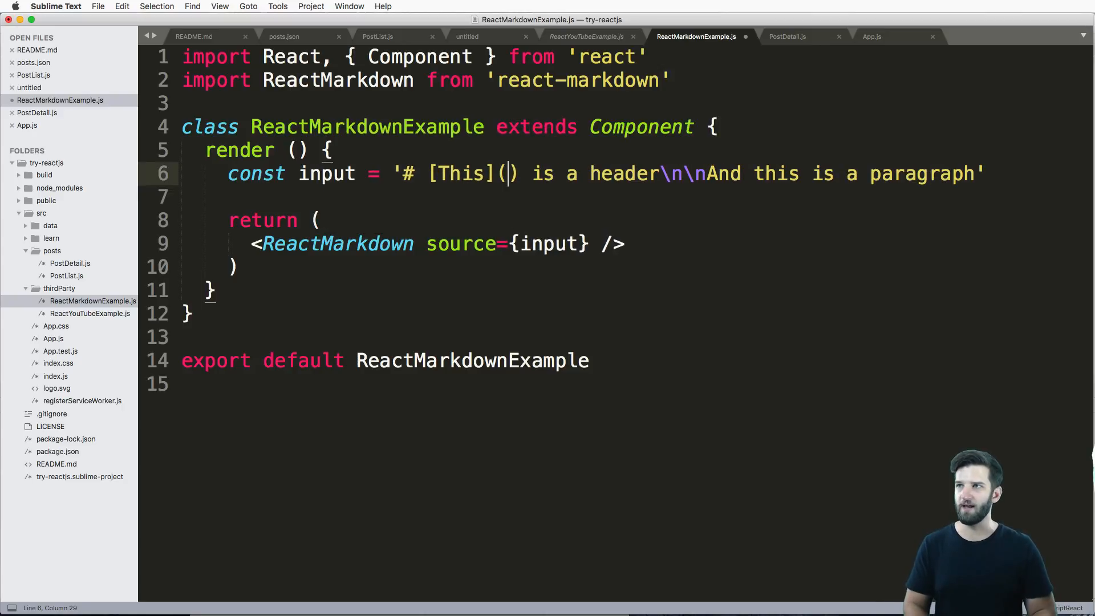
text(http://join)
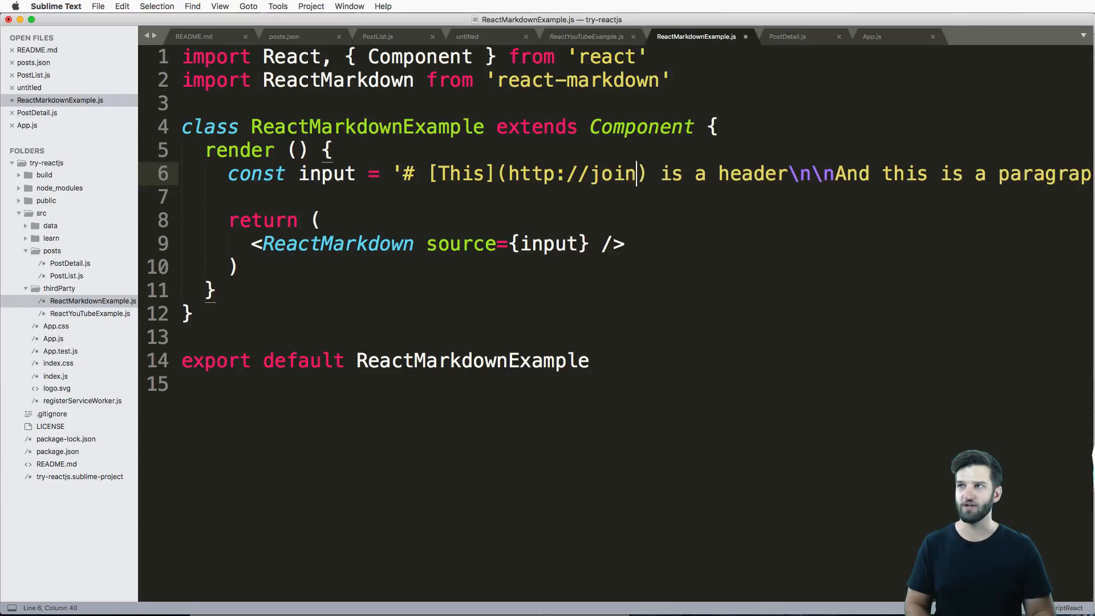
text(cfe.com/)
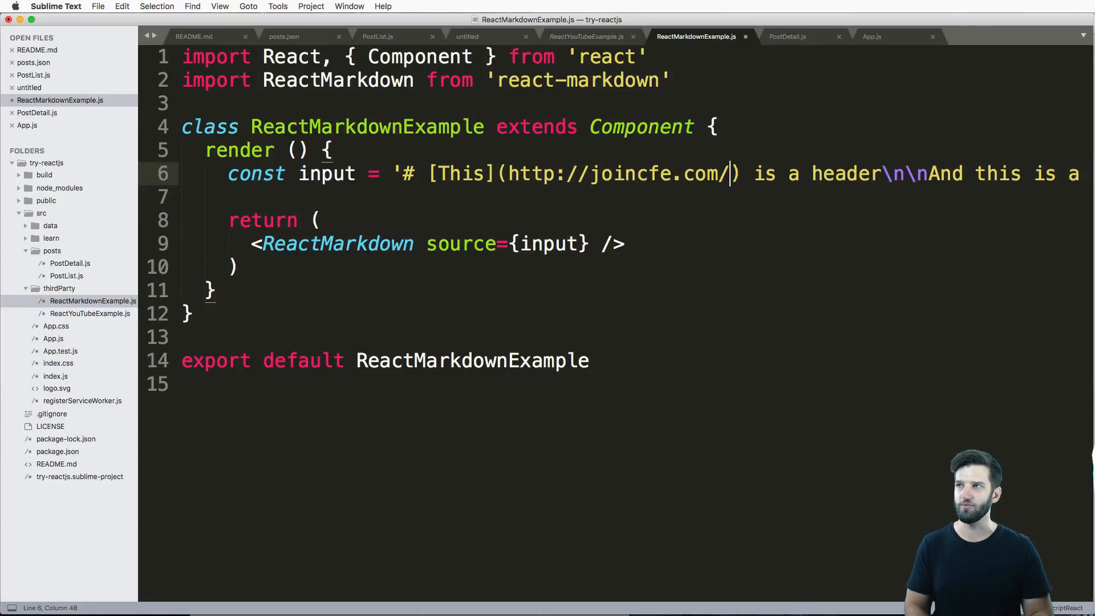
text(youtube)
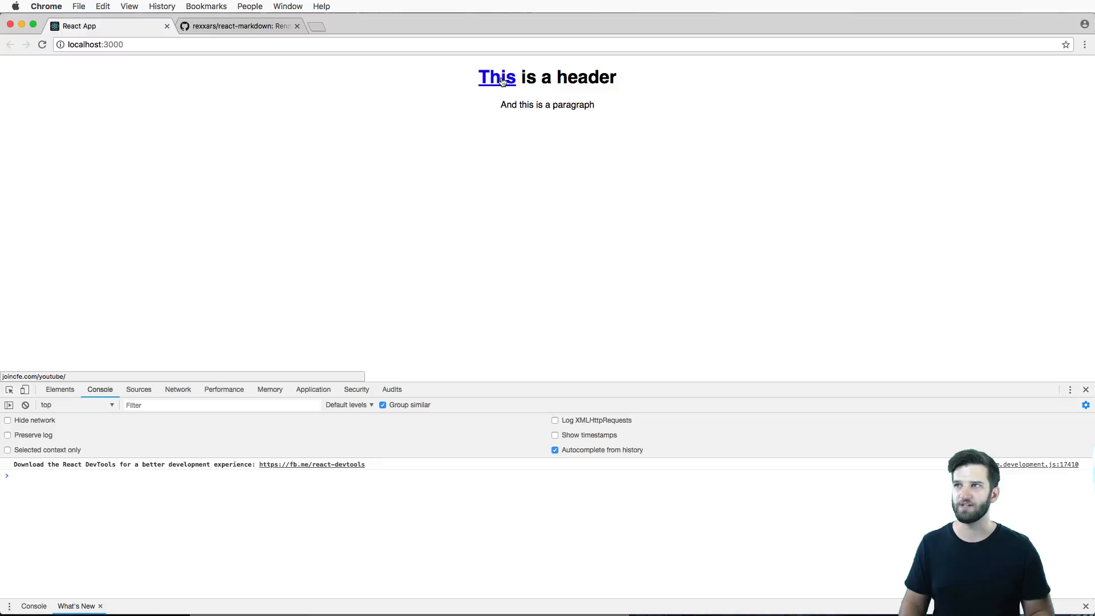
Follow the 'This' link, then inspect its anchor element inside the h1 in DevTools
click(497, 77)
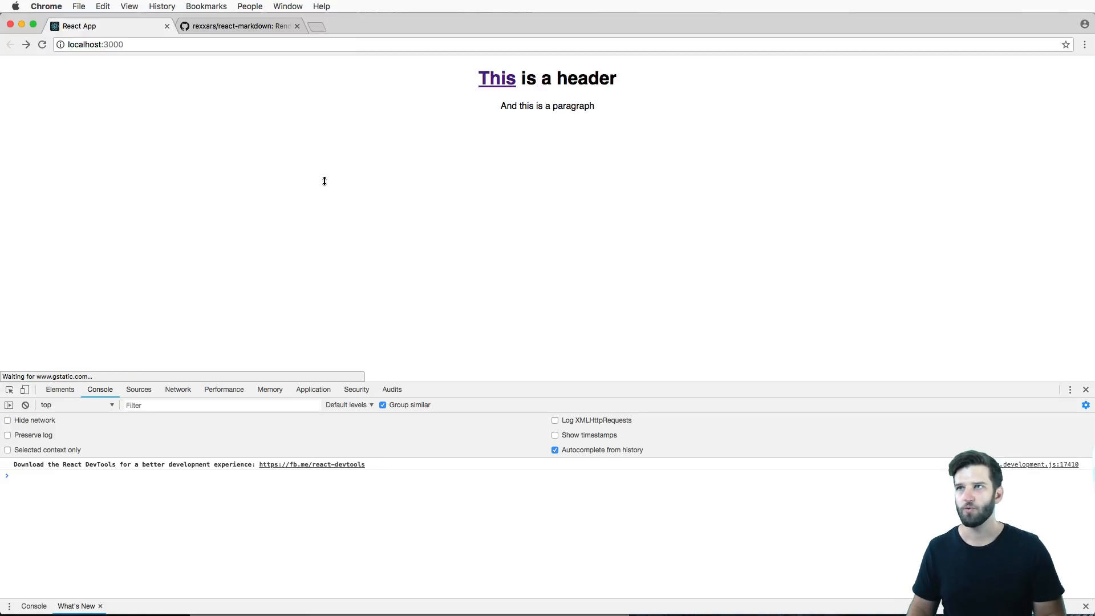
right_click(497, 77)
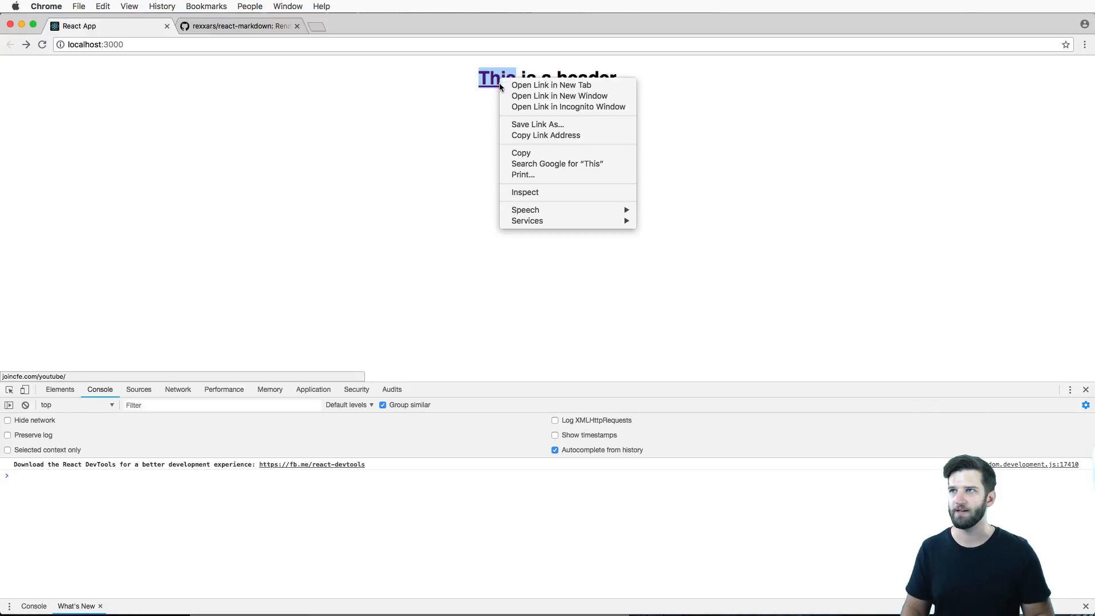
click(525, 193)
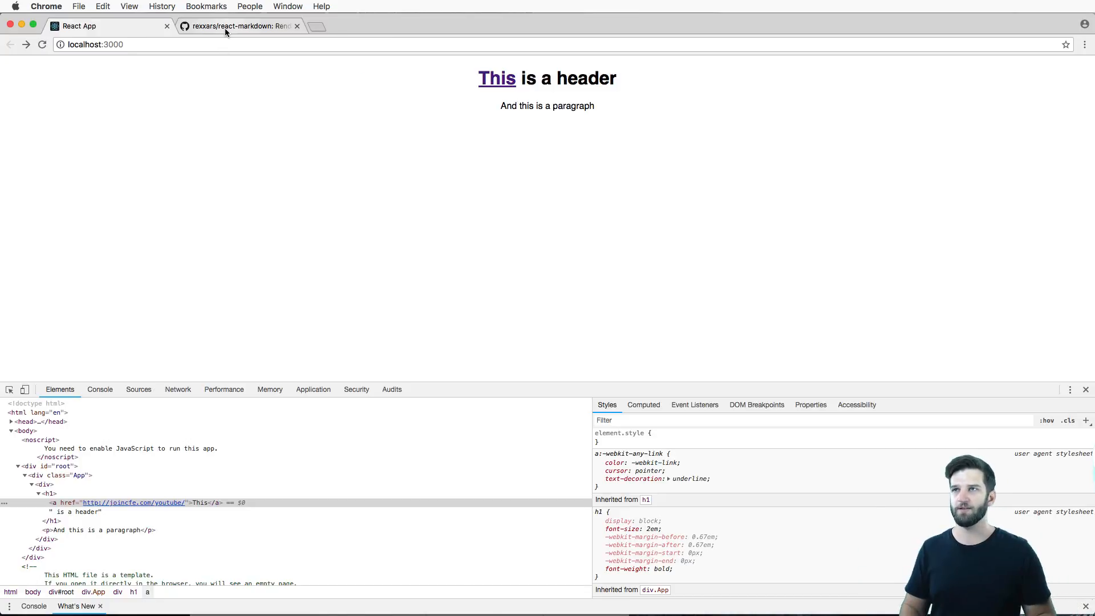
Switch to the rexxars/react-markdown README tab and scroll down through its sections
click(237, 26)
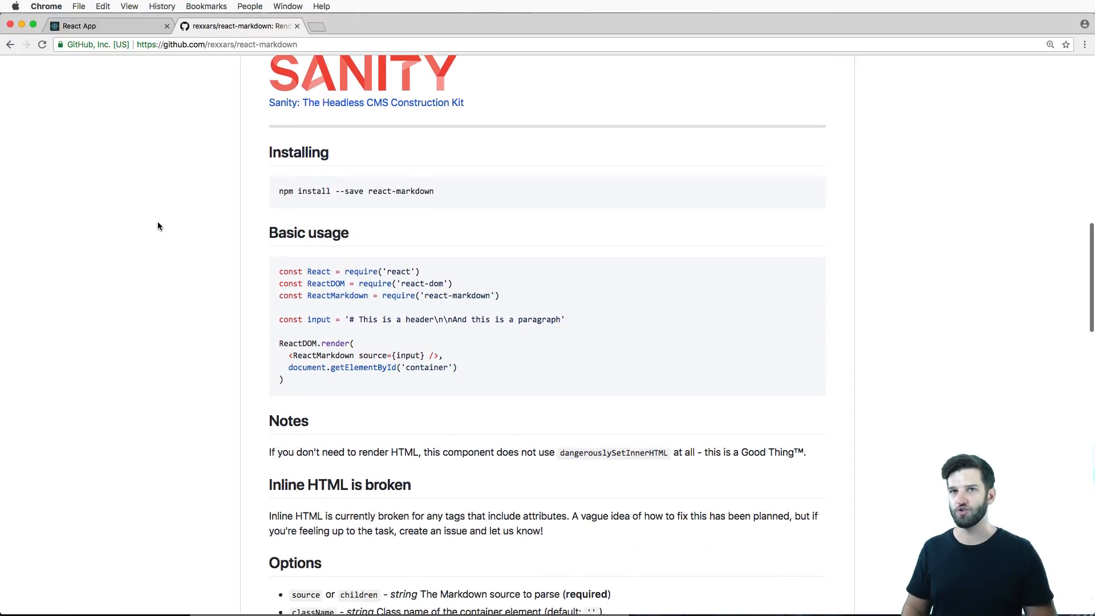
scroll(down, 3)
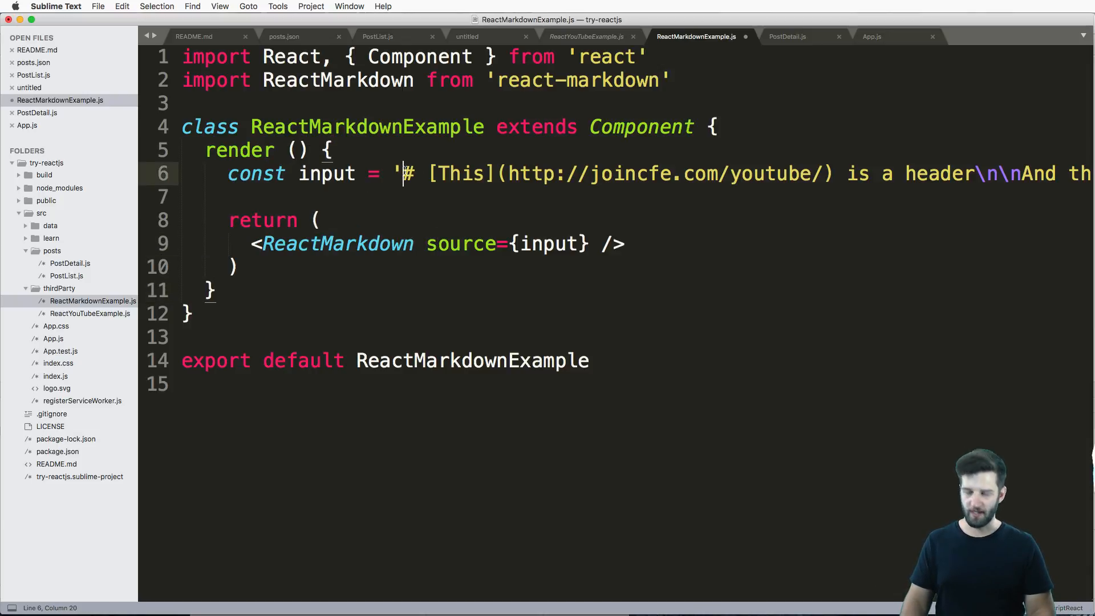
Prefix the markdown input with <h1>Hello Wolrd</h1>, save, and add \n after it
text(<h1>H)
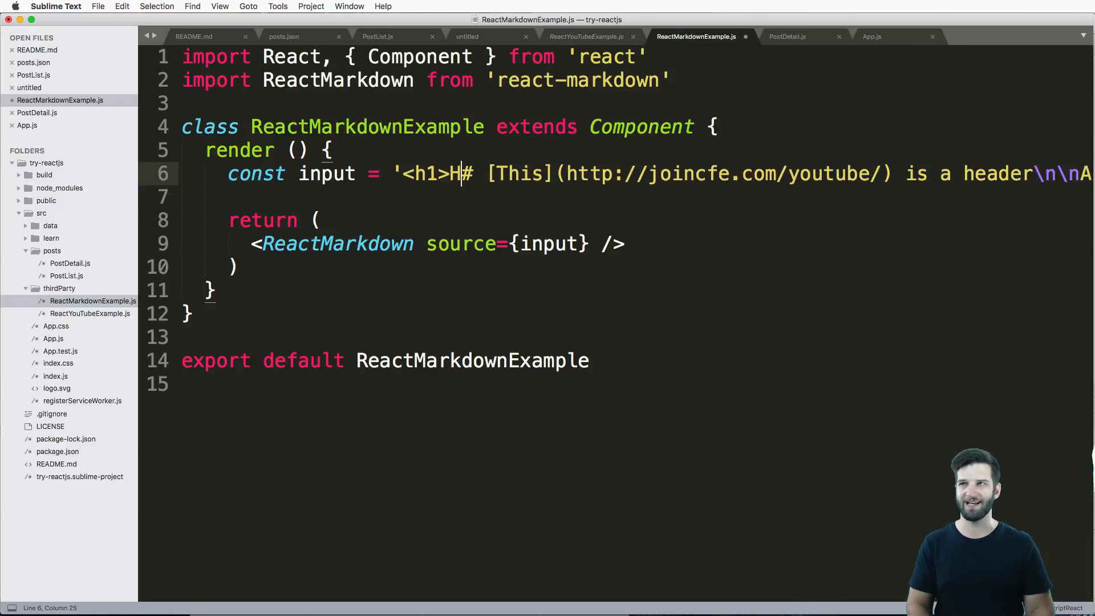
text(ello Wol)
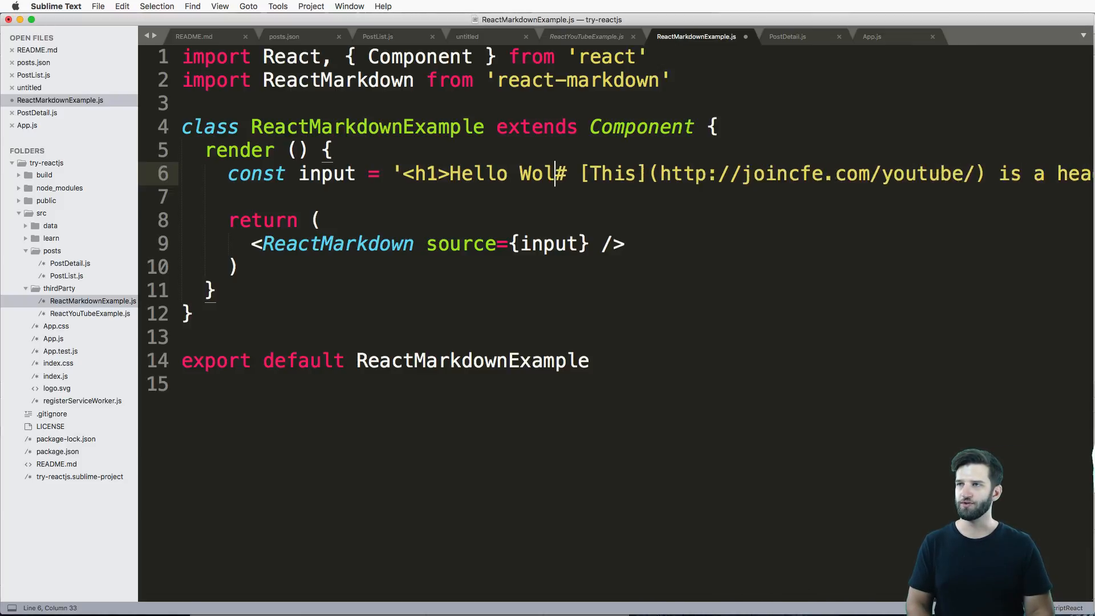
text(rd</h1>)
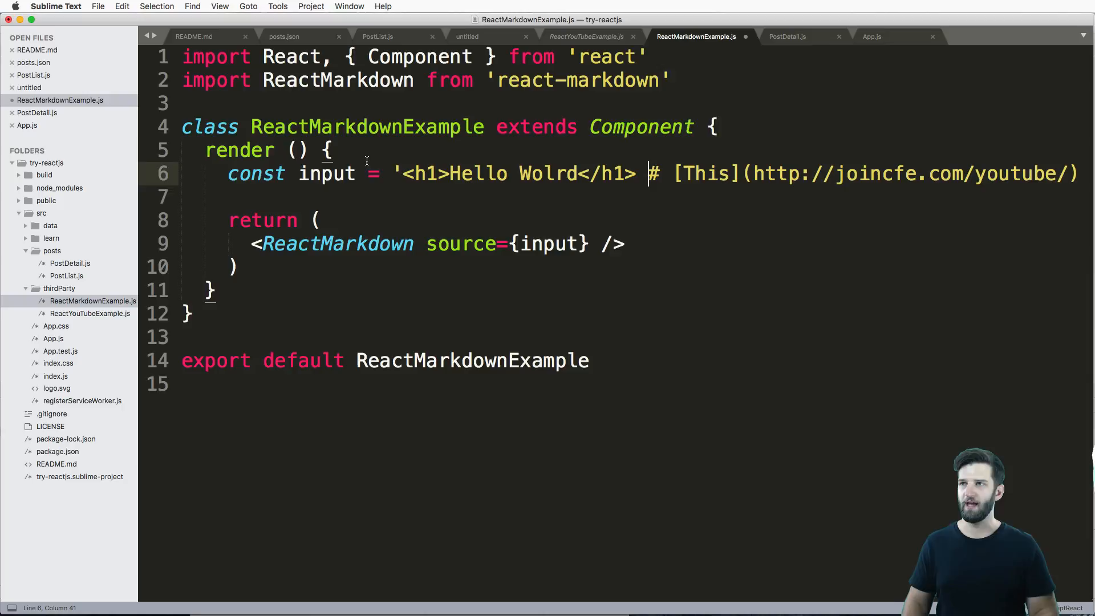
key(cmd+s)
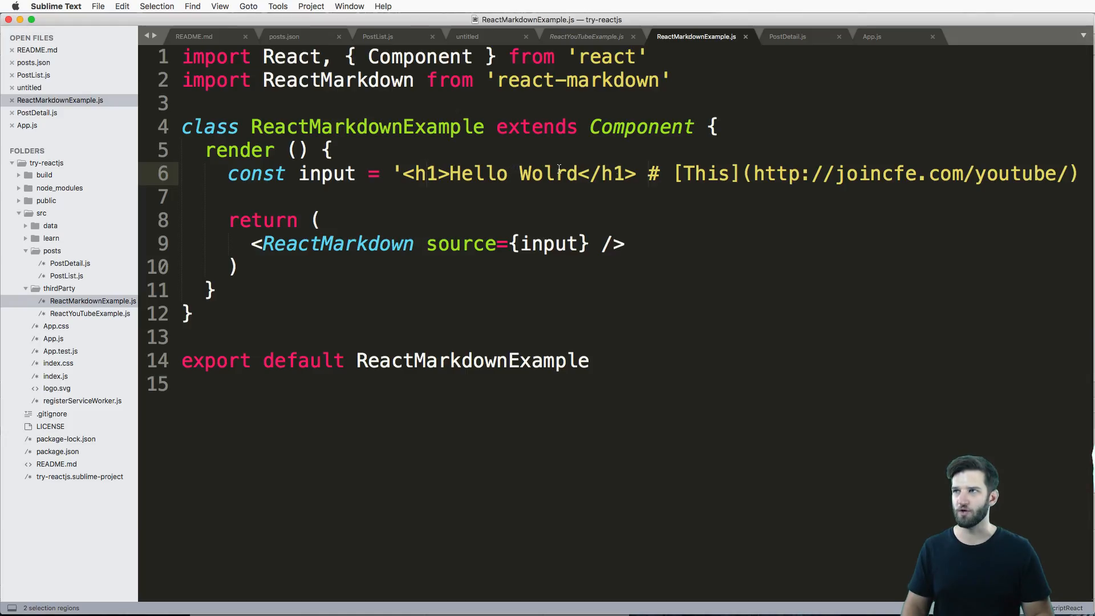
text(\n)
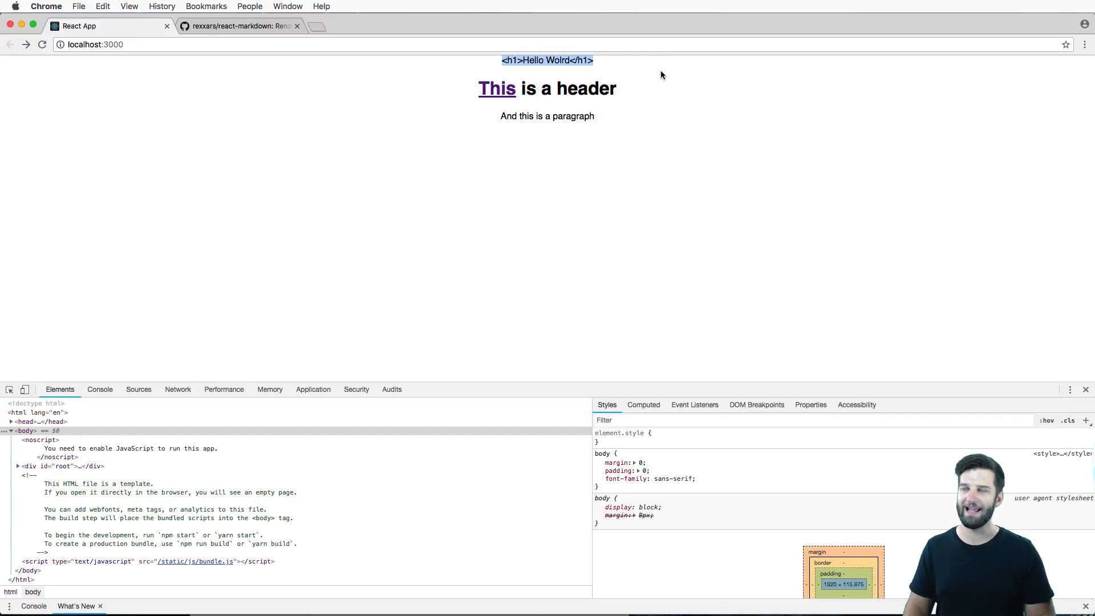
Leave the preview and start an escapeHtml={} prop on ReactMarkdown
click(237, 25)
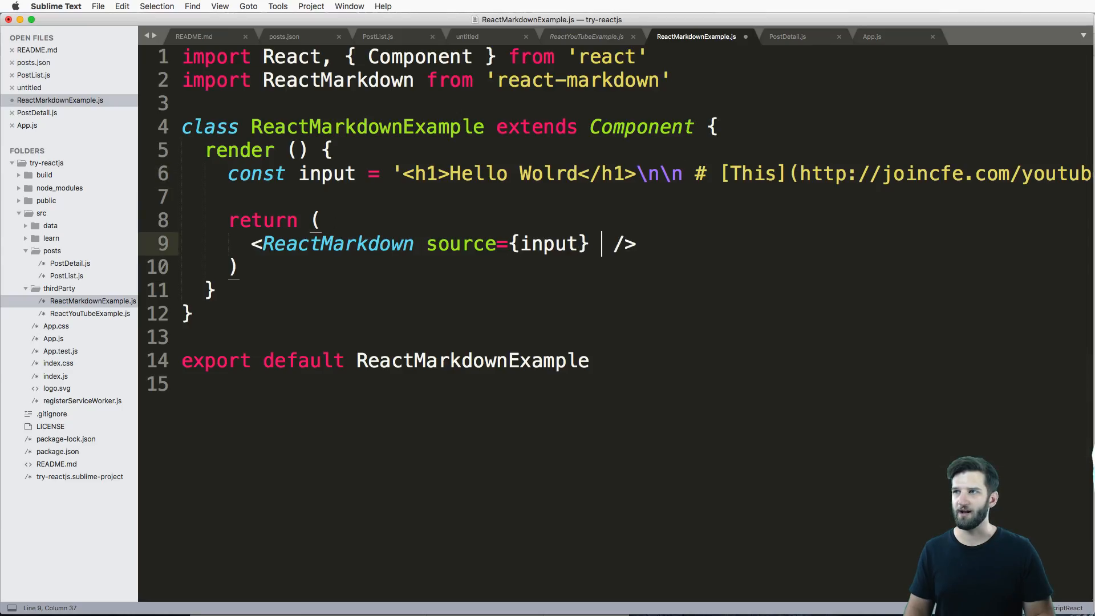
text(escapeHtml={})
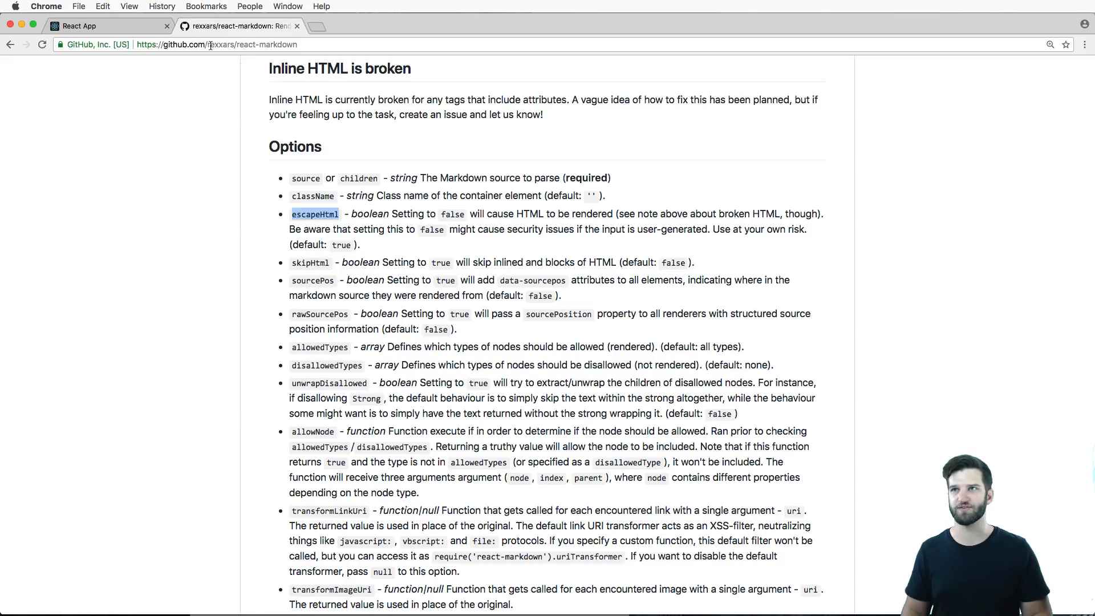
Return to the editor to set escapeHtml to false
click(105, 26)
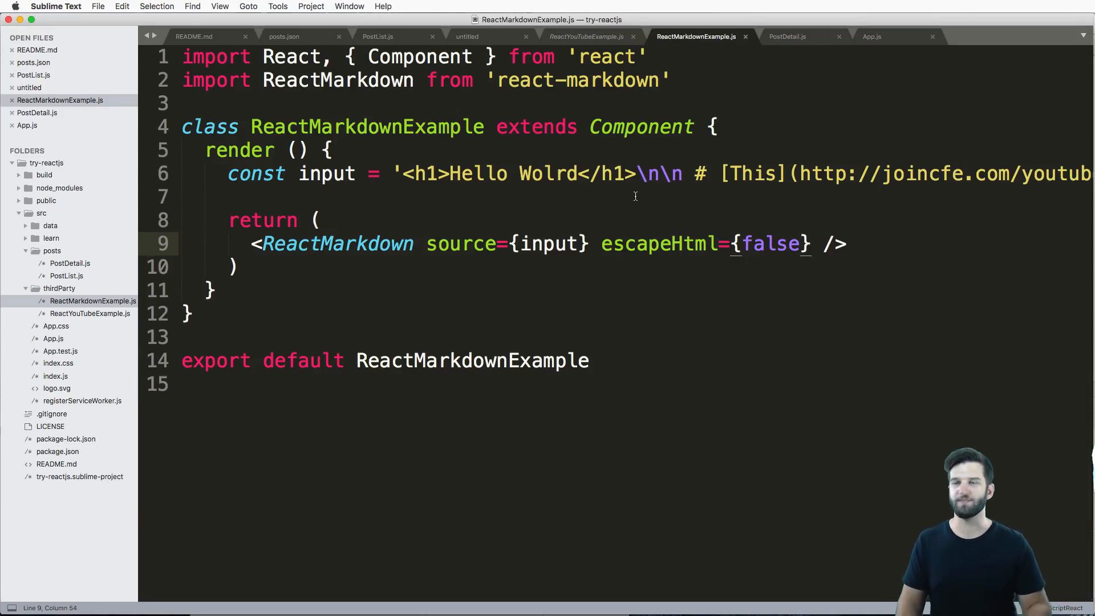
Change escapeHtml from false to true and check the blank preview
drag(601, 243, 817, 243)
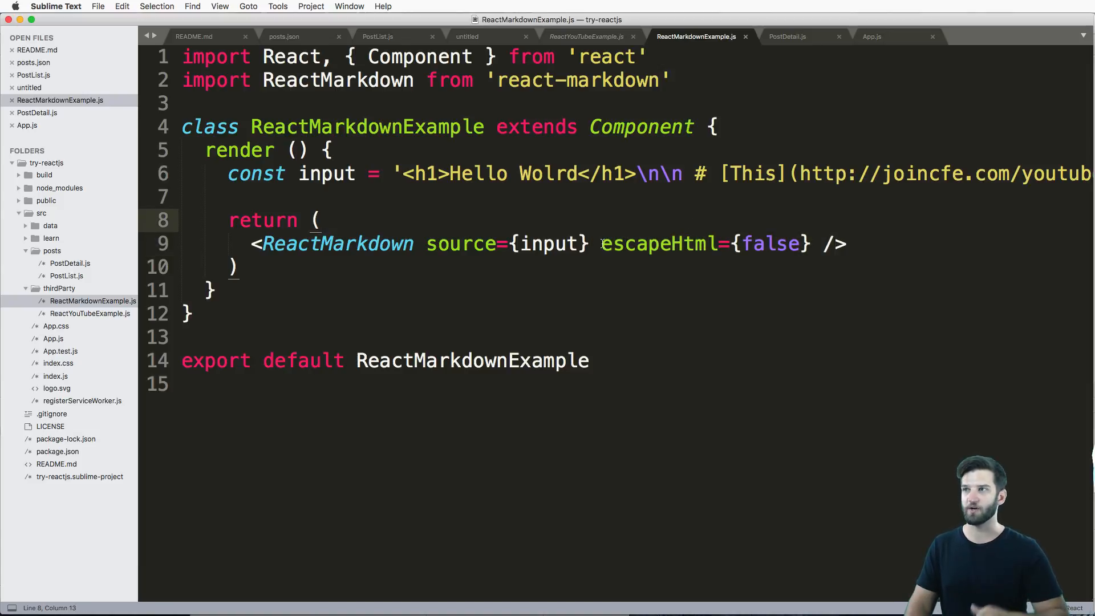
text(true)
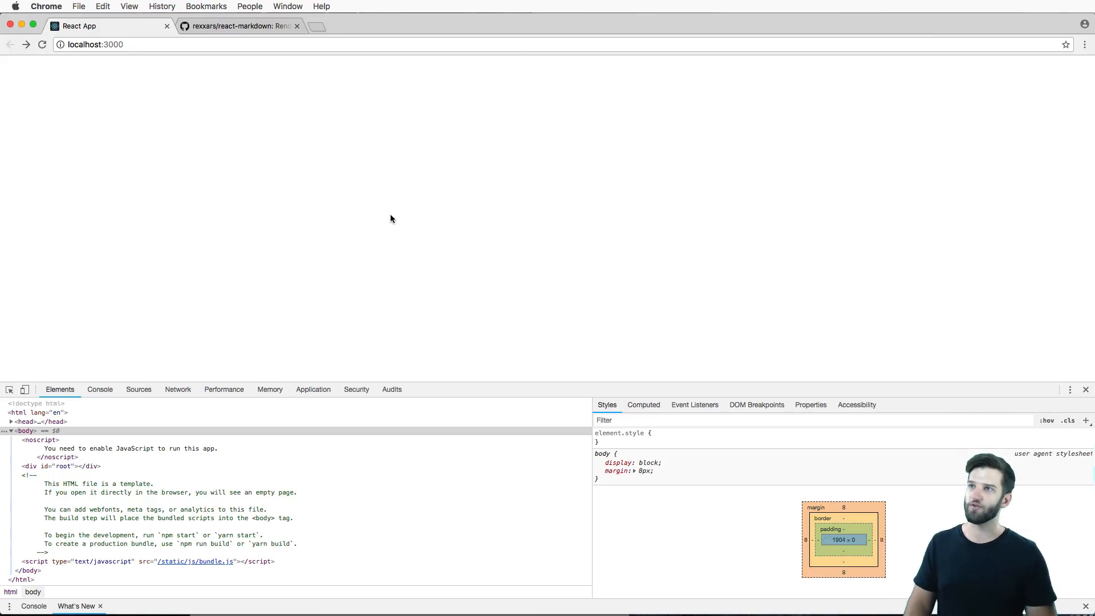
click(237, 25)
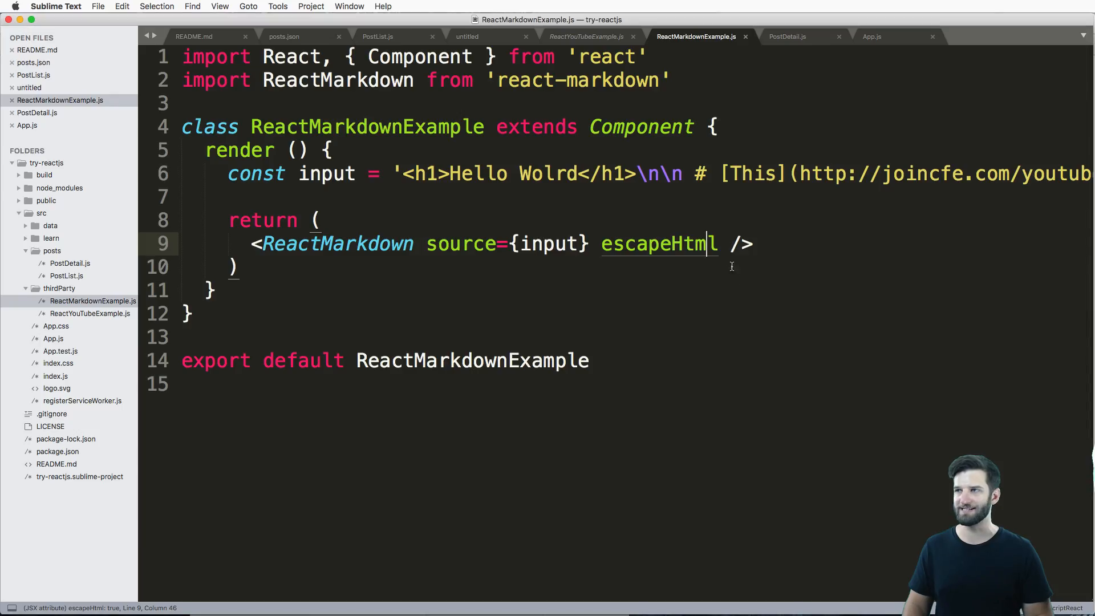
Add a disallowedTypes={} prop and begin const disallowed = [] on line 7
text(disallowedTypes)
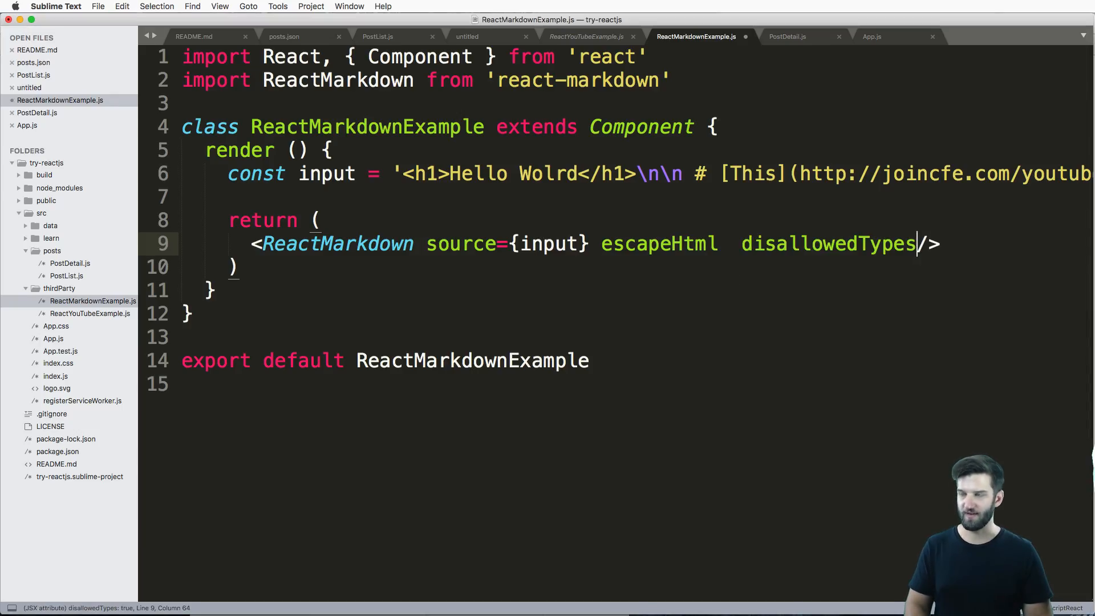
text(={})
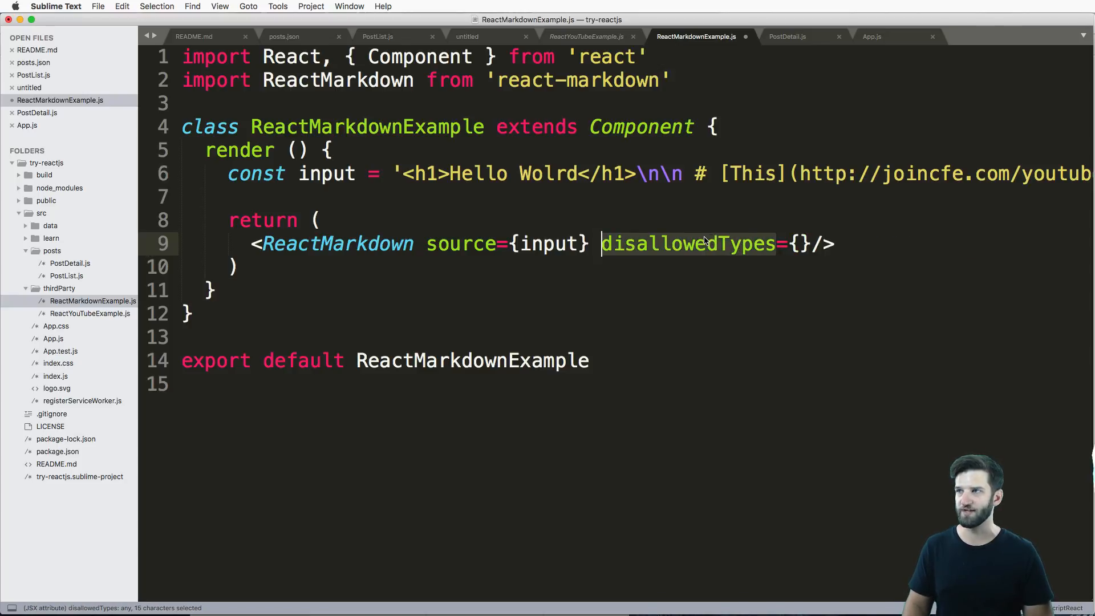
text(const disa)
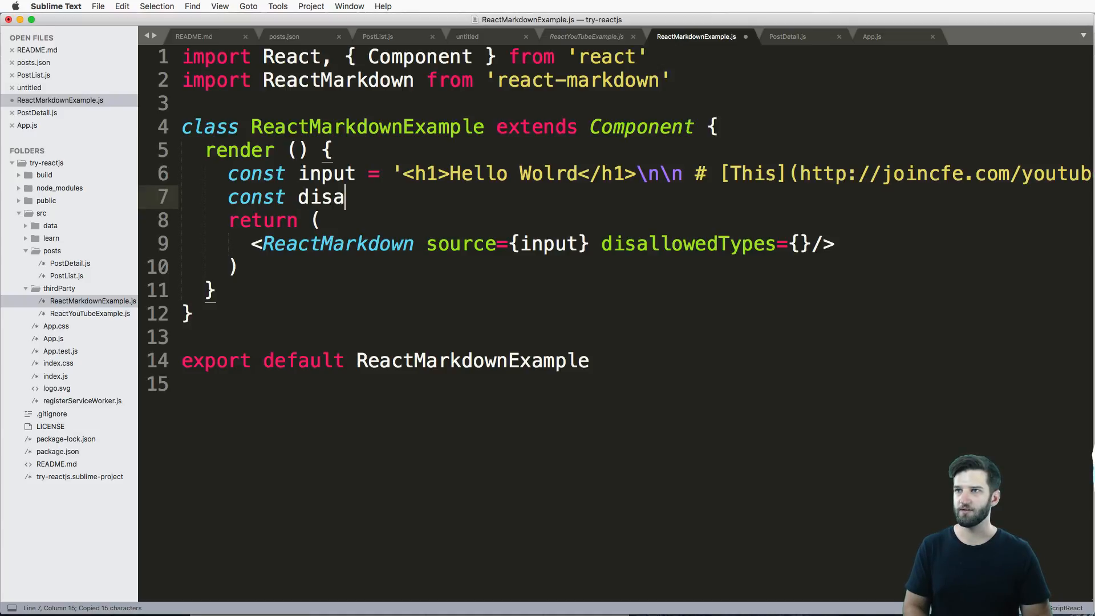
text(llowed)
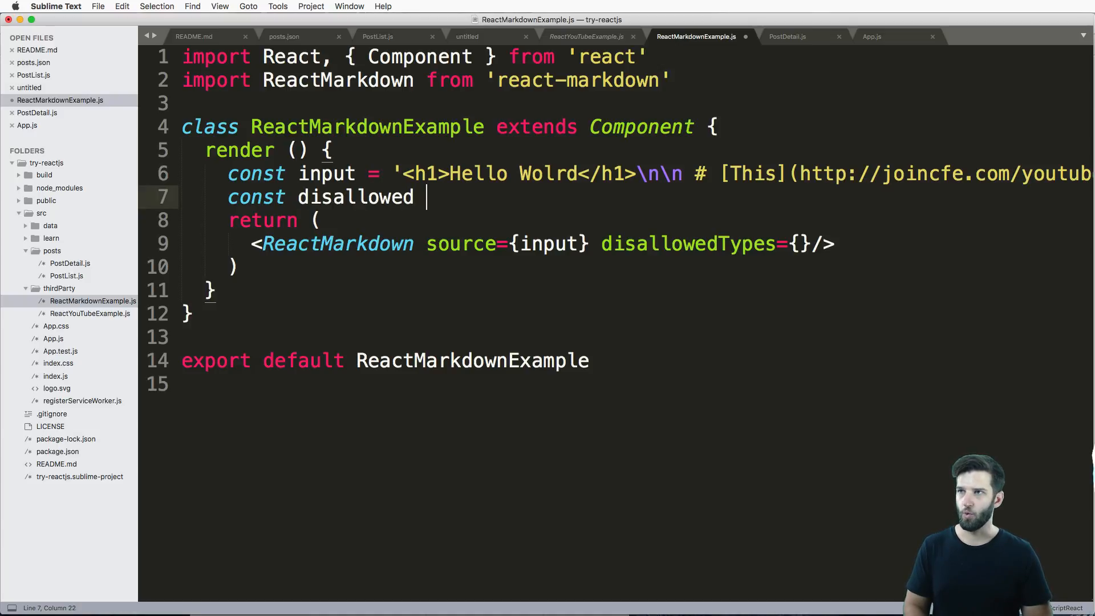
text(= [])
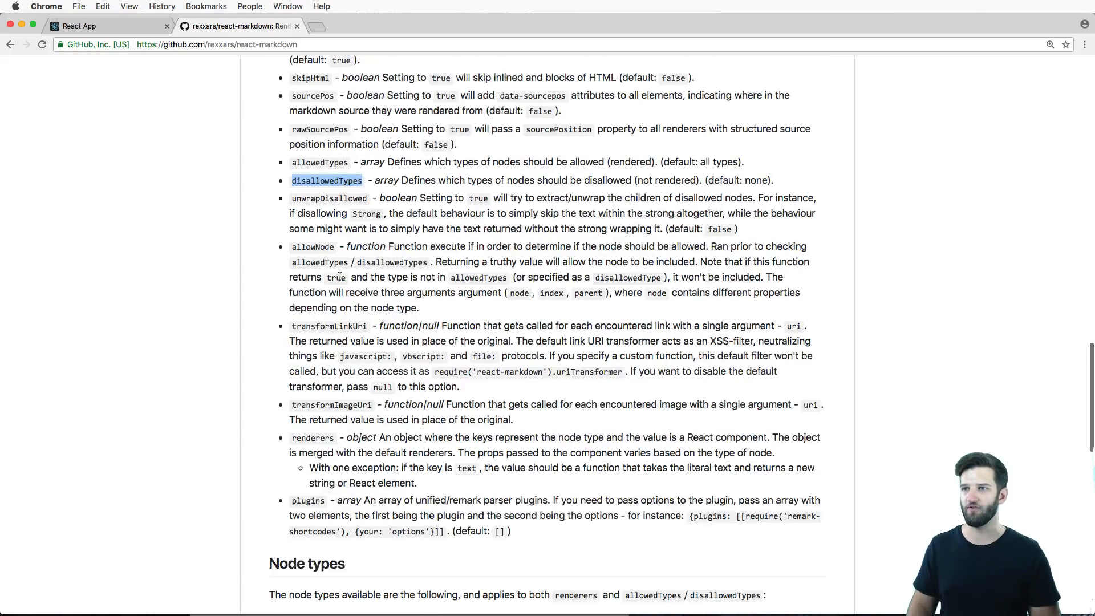
Add a disallowed constant holding ['link'] to the ReactMarkdown component
scroll(down, 3)
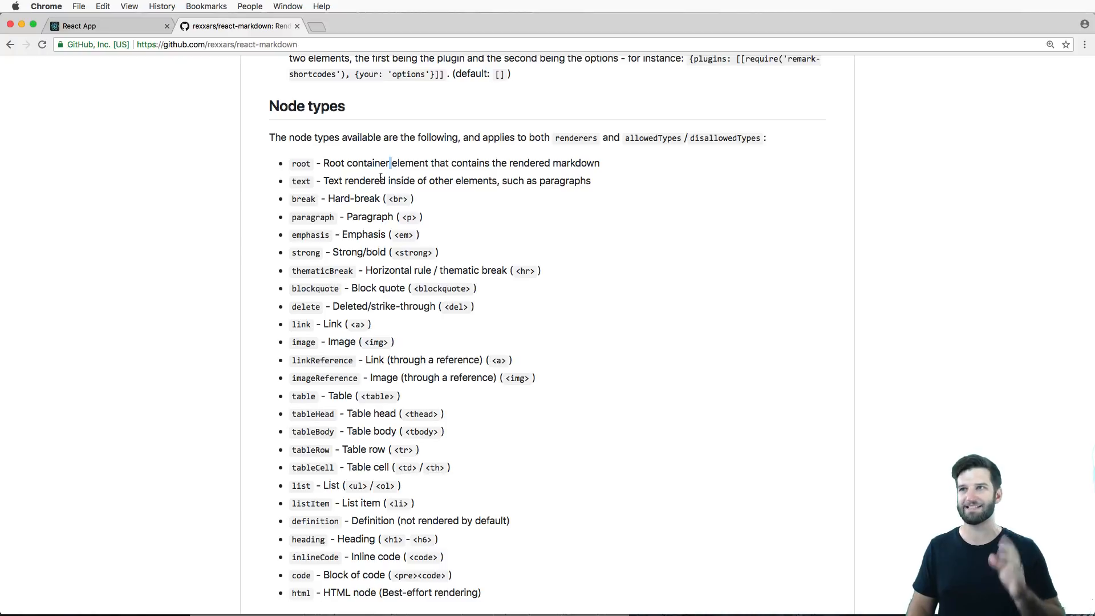
scroll(down, 3)
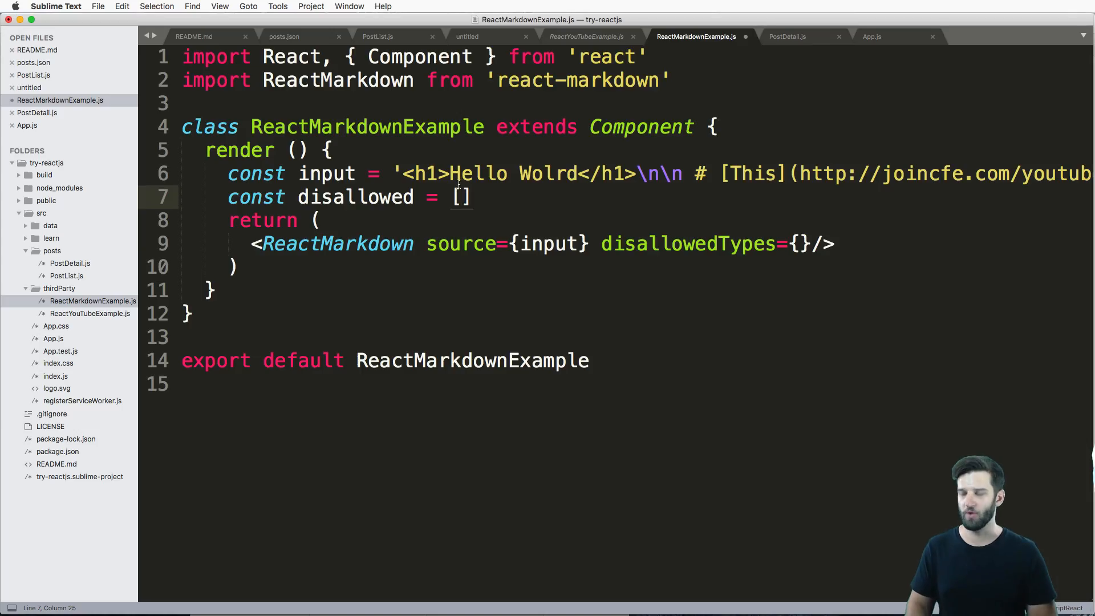
text('link')
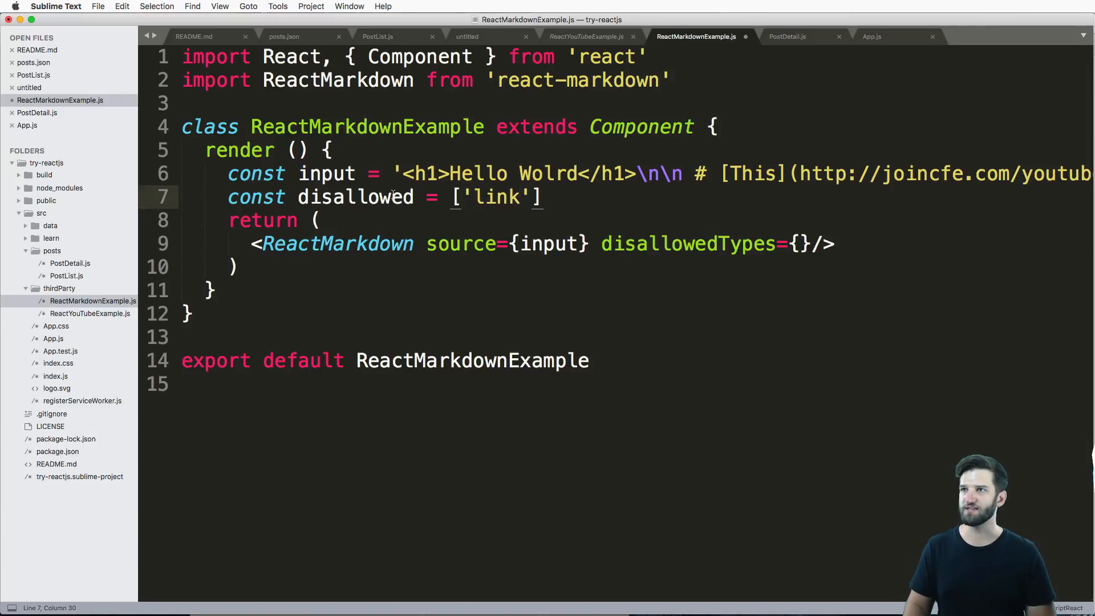
text(disallowed)
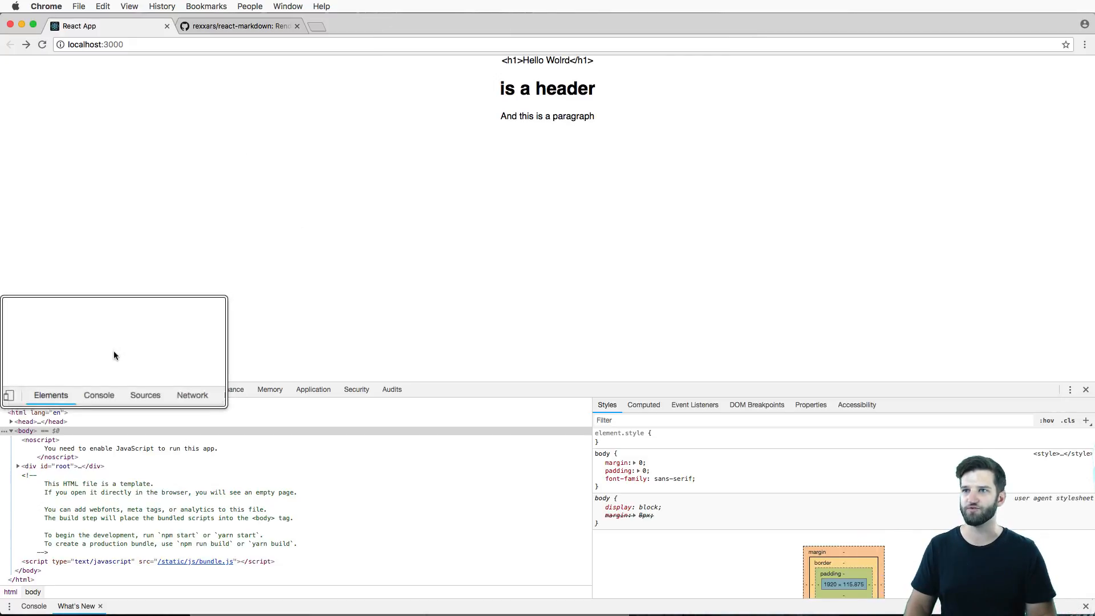
Show the DevTools Console, confirm the linked 'This' and joincfe.com URL render, then open the react-markdown docs
click(99, 395)
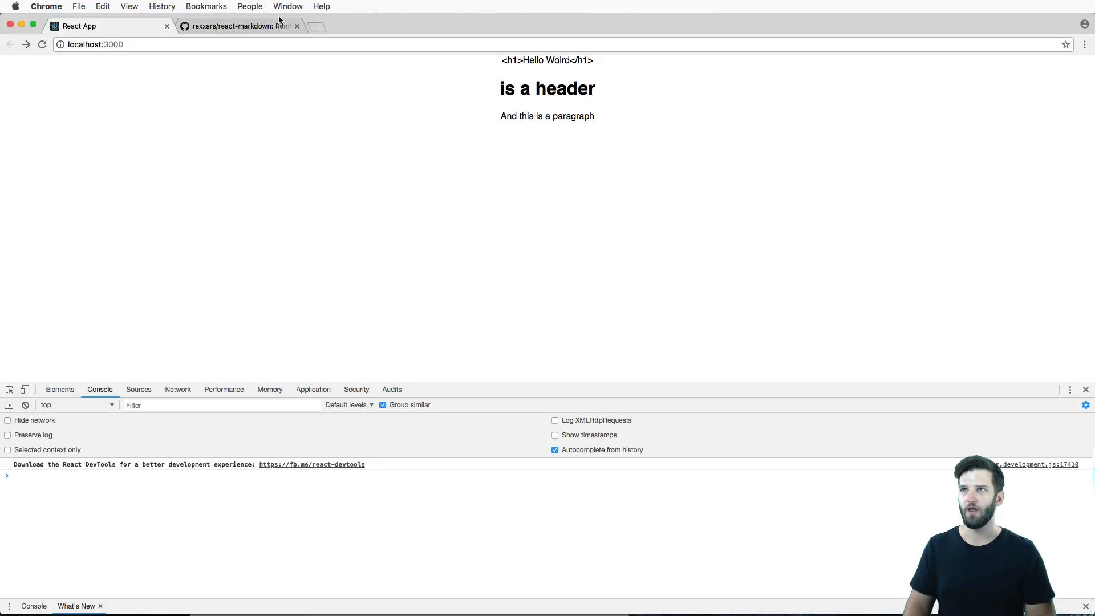
click(238, 26)
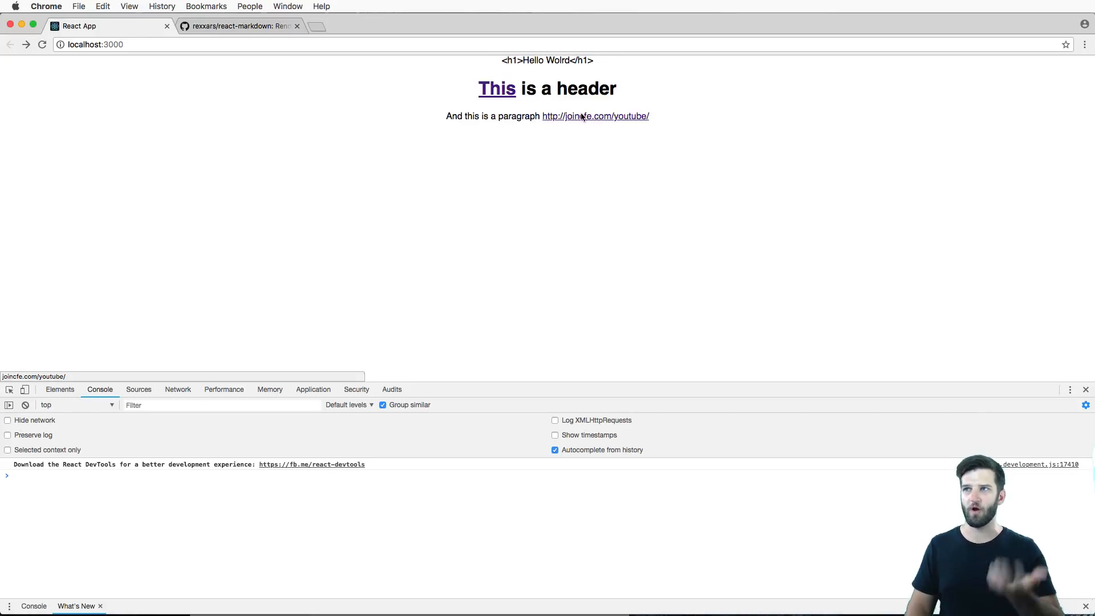
click(237, 25)
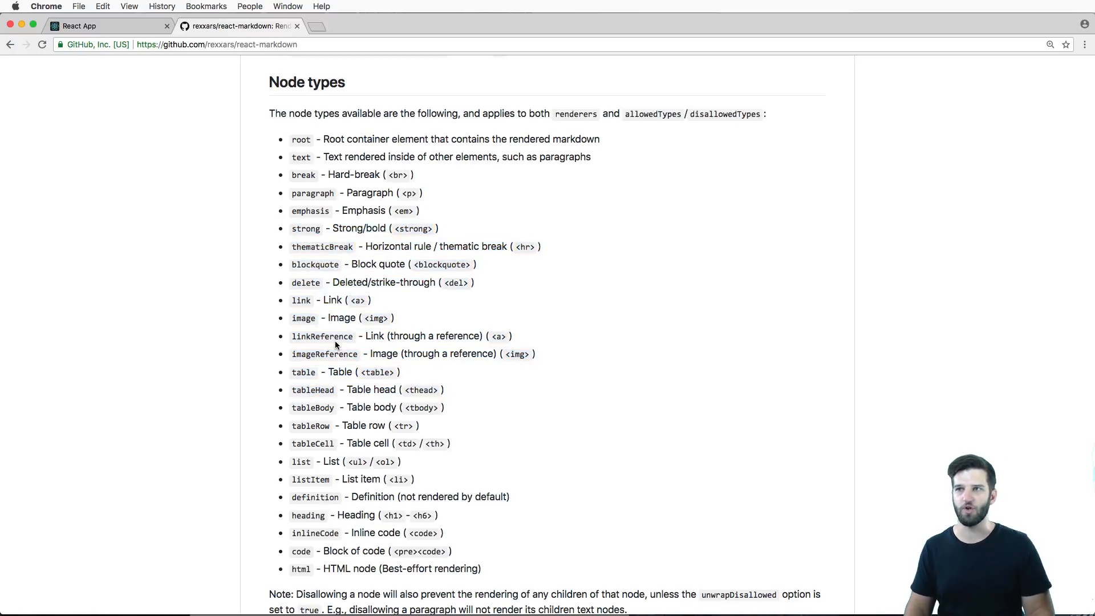
mouse_move(318, 331)
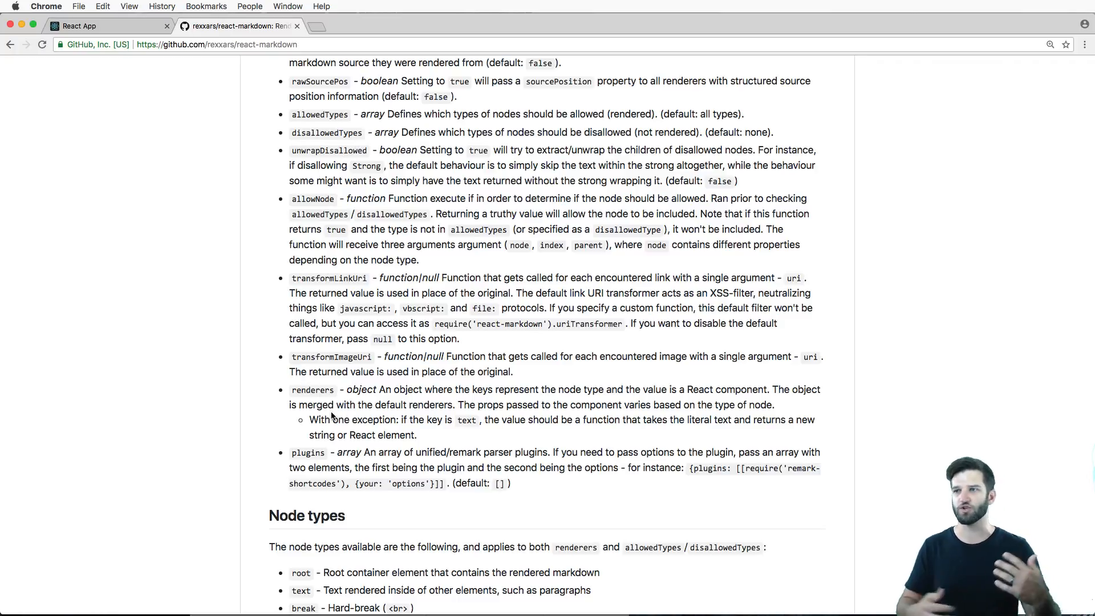
Scroll up to the README Options, highlight className, and return to the React App preview
scroll(up, 3)
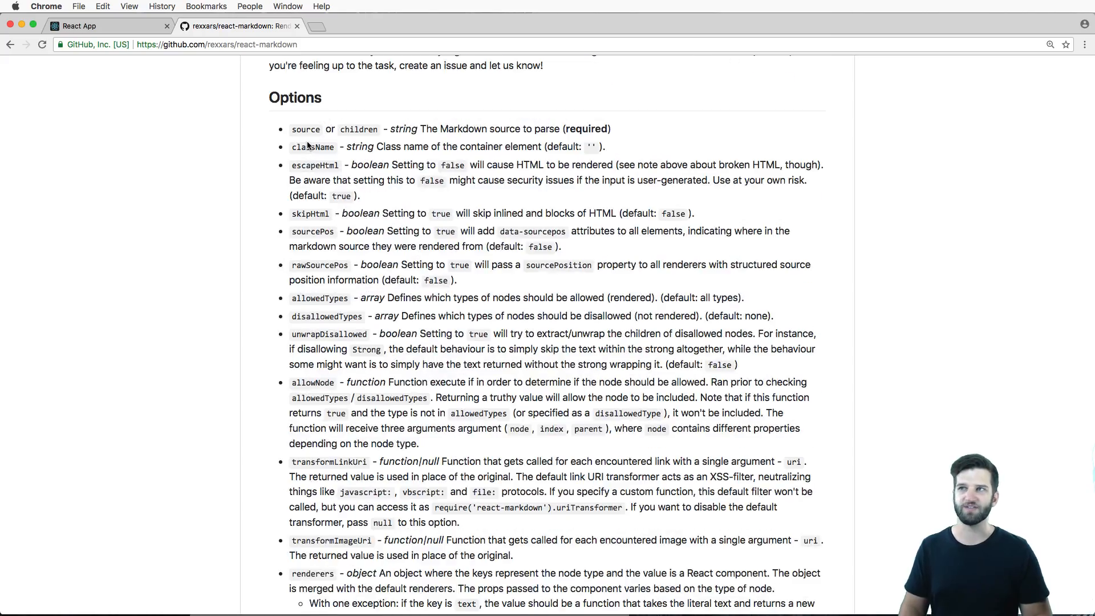
double_click(313, 147)
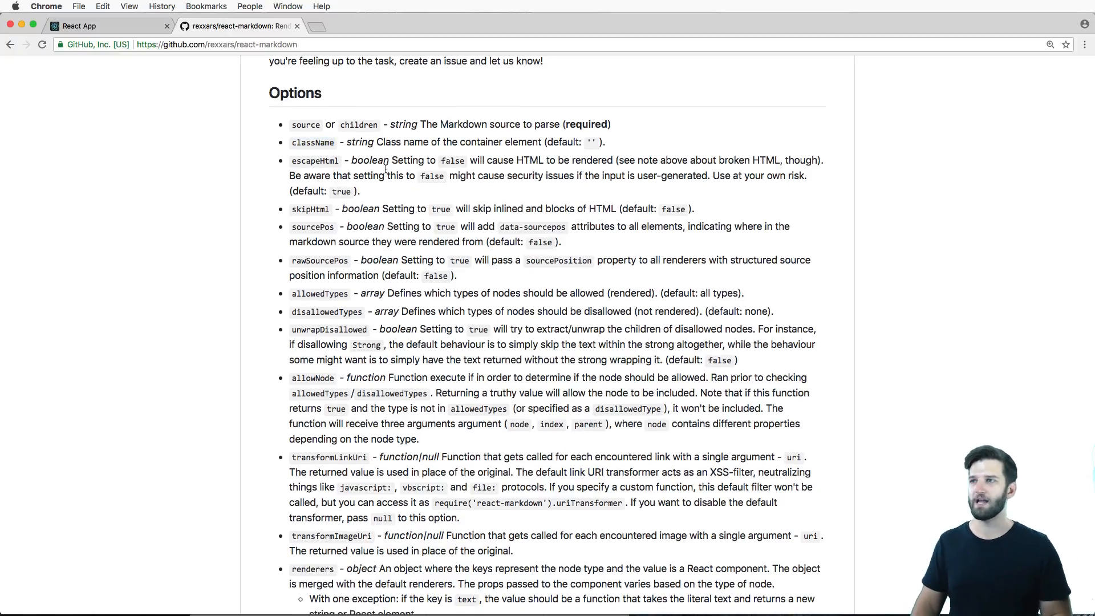
click(105, 26)
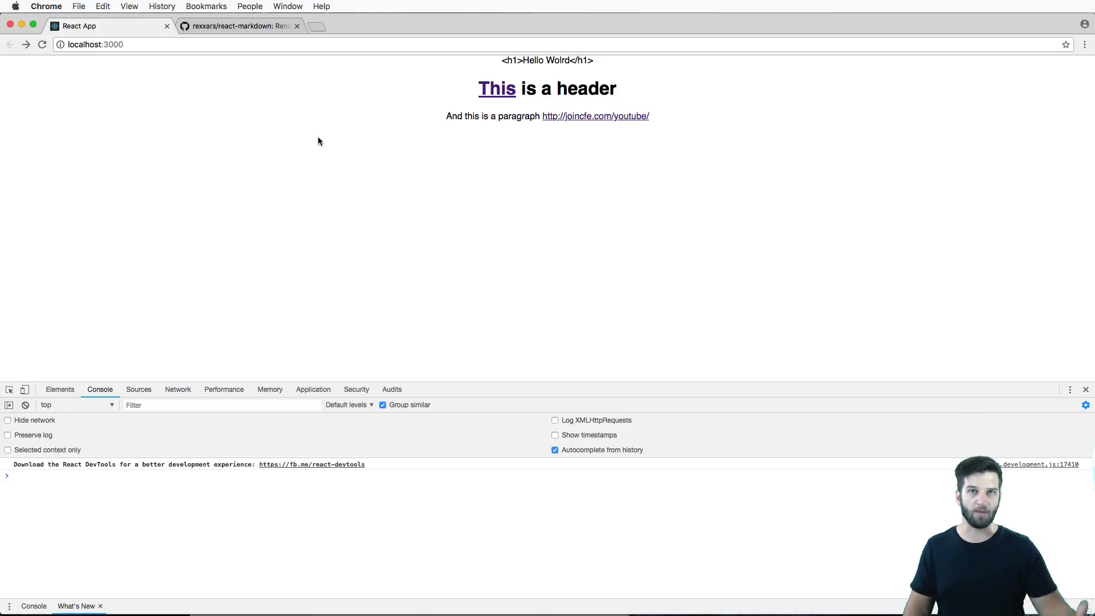
mouse_move(296, 177)
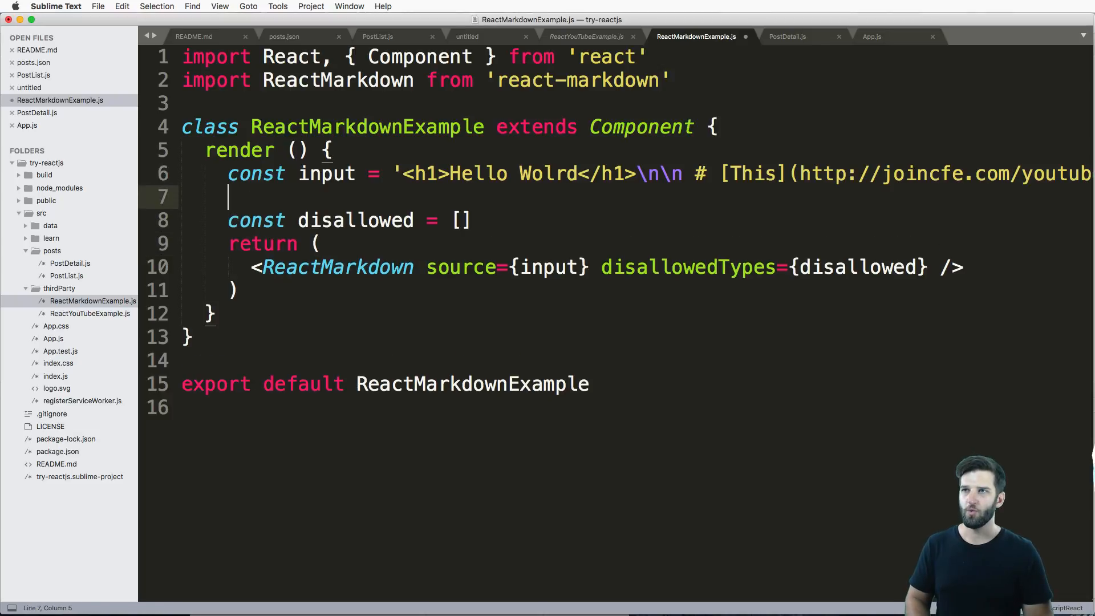
Add const {input} = this.props to ReactMarkdownExample and cut the hard-coded markdown string line
text(const)
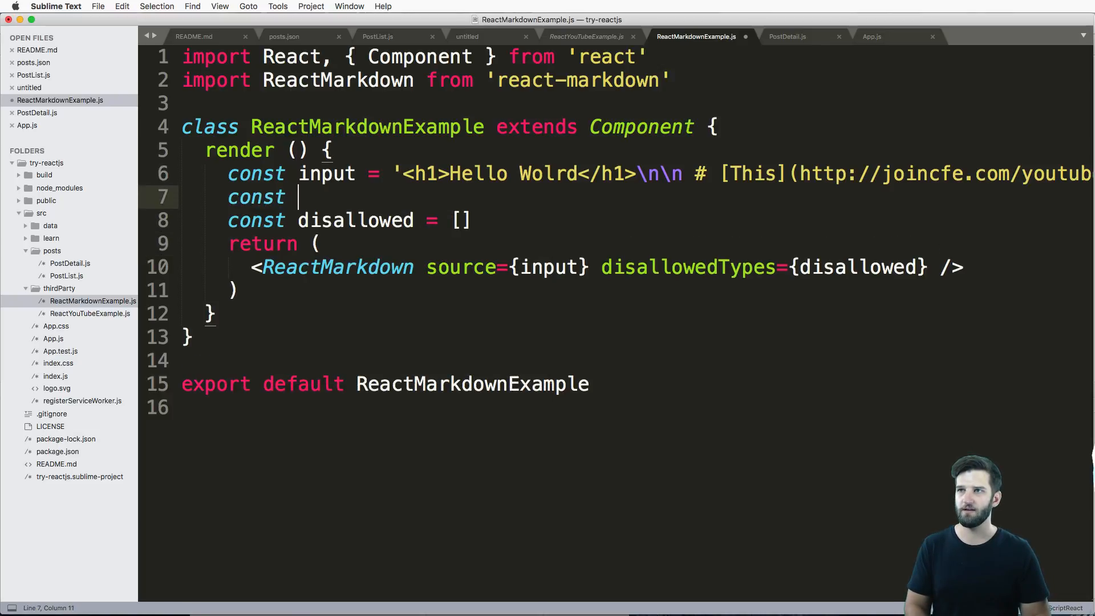
text({input})
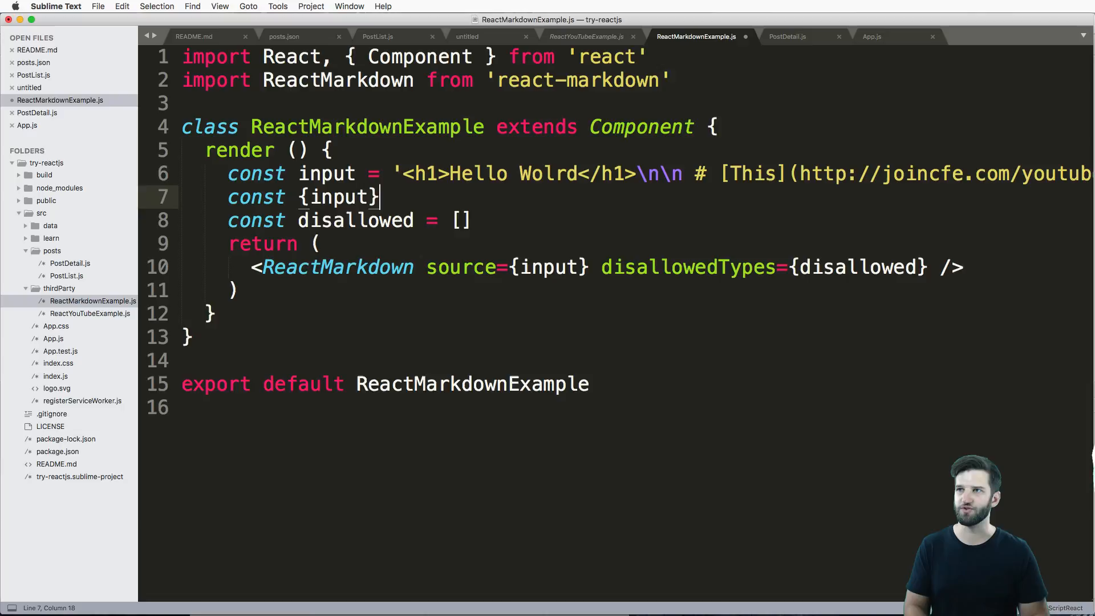
text(= this.props)
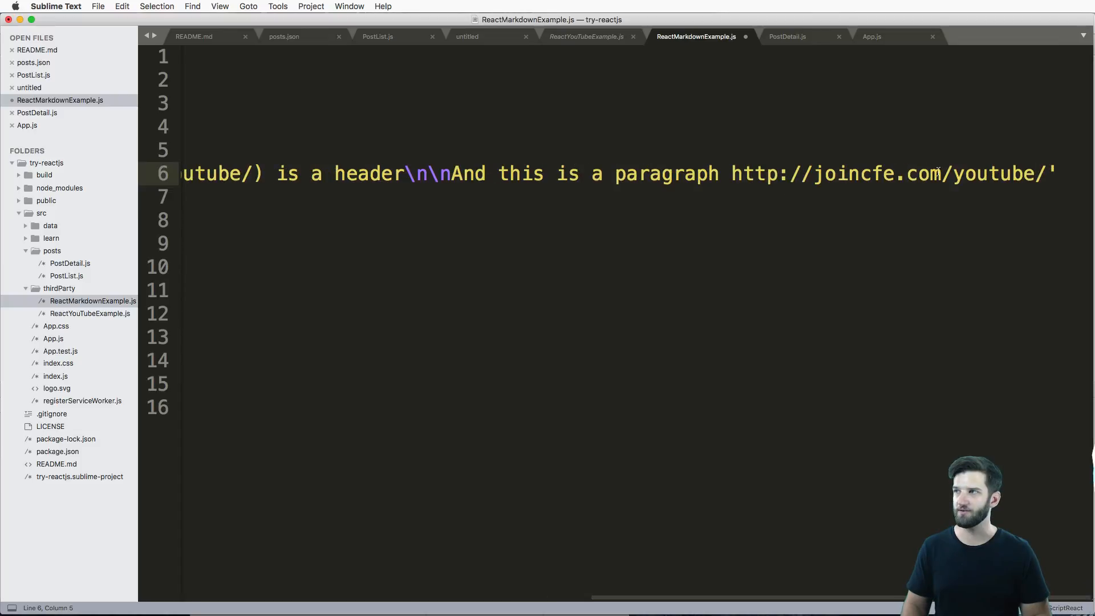
key(cmd+x)
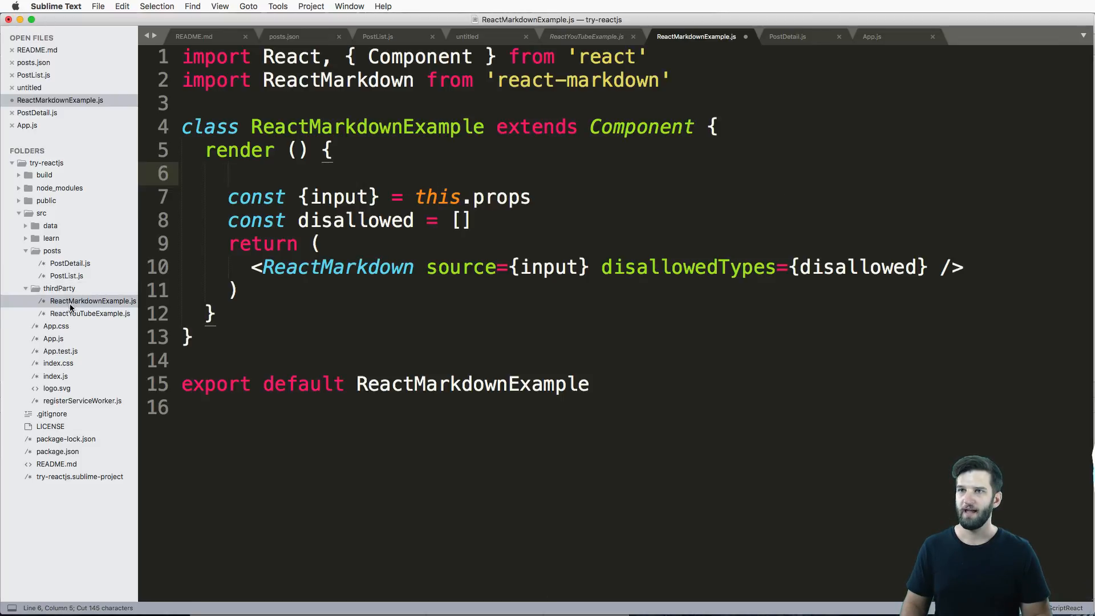
Paste the markdown string into App.js and pass input={input} to ReactMarkdownExample
click(871, 36)
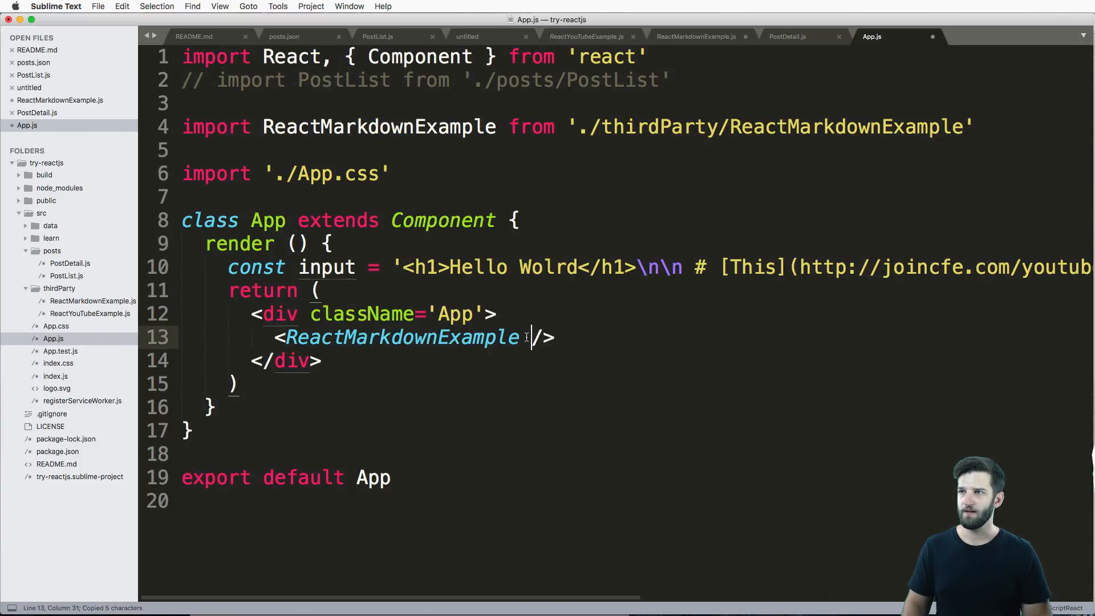
text(input='input')
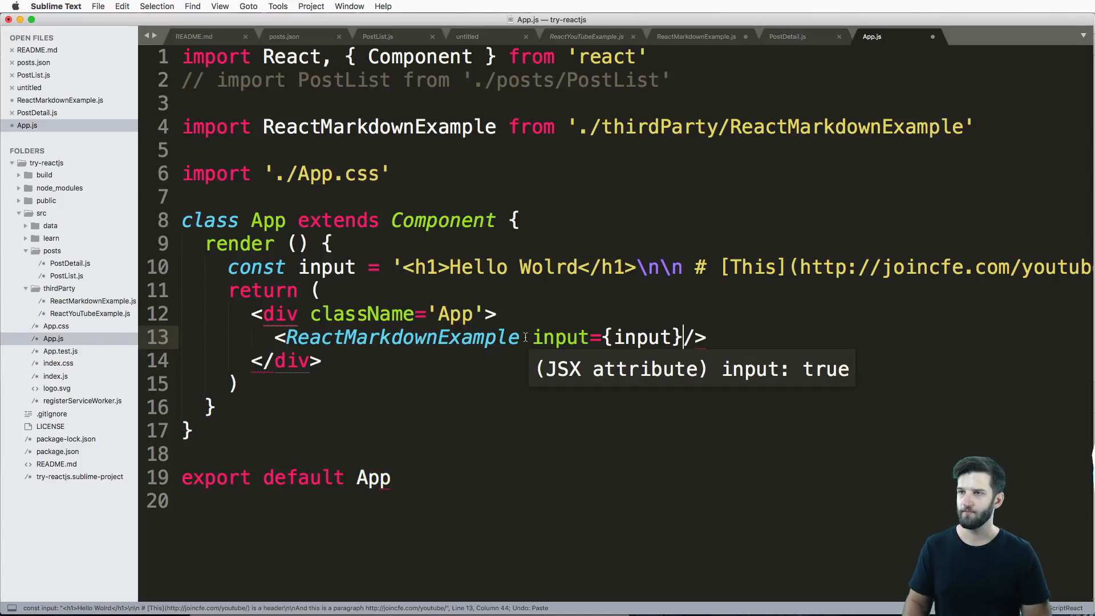
click(695, 36)
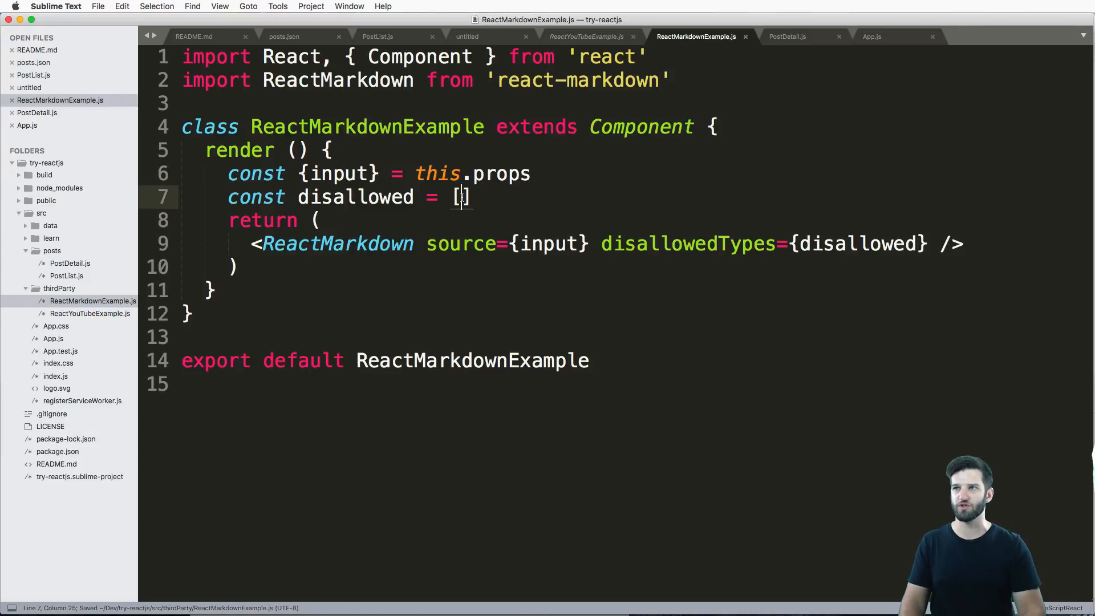
text('')
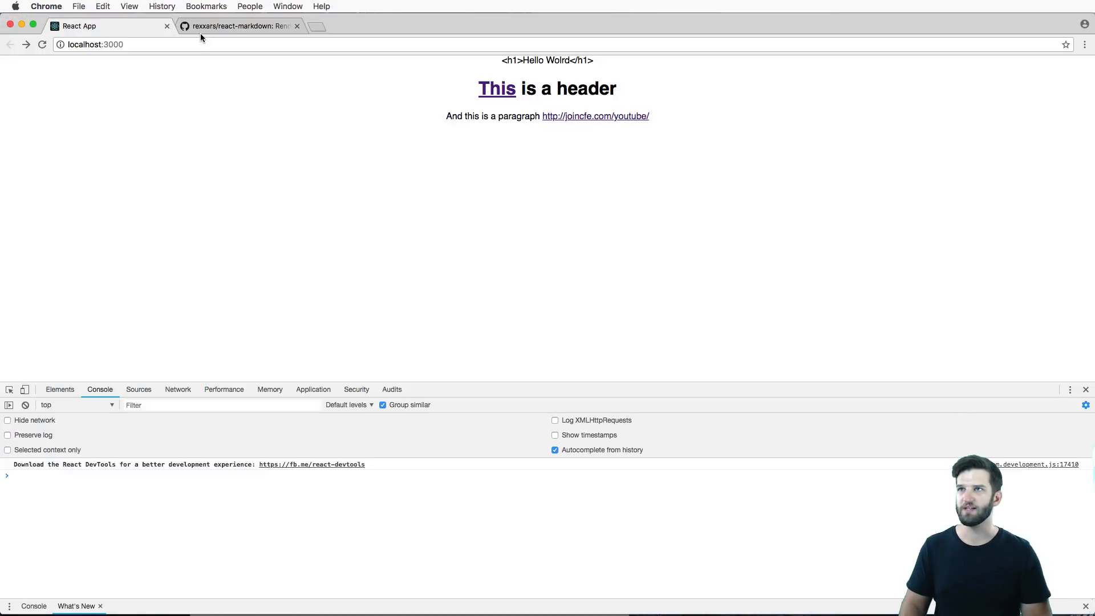
On the react-markdown Node types list, highlight linkReference and imageReference
click(240, 26)
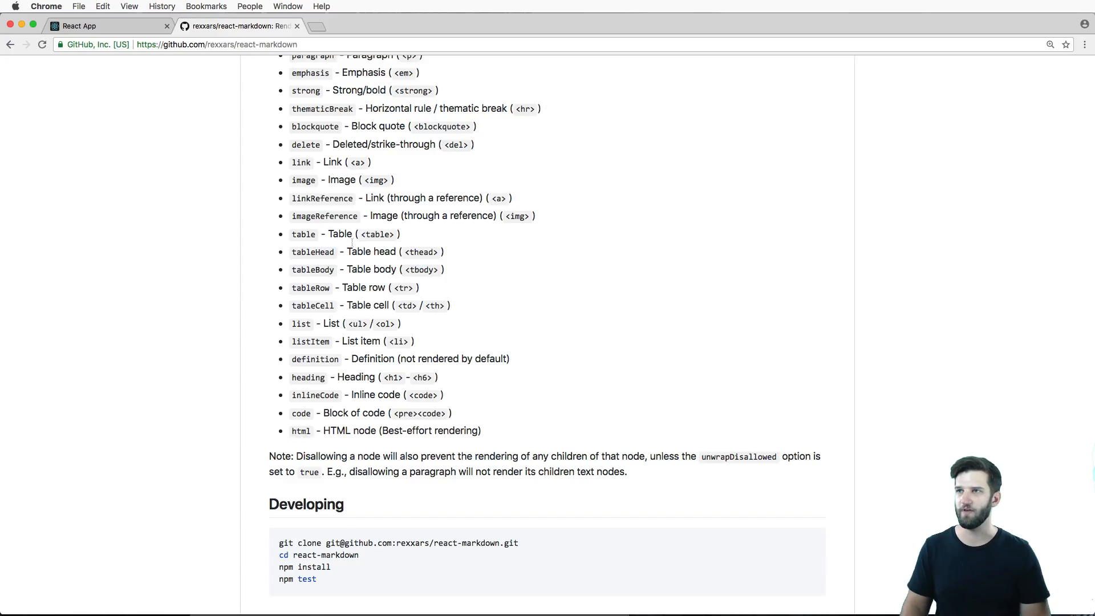
double_click(321, 198)
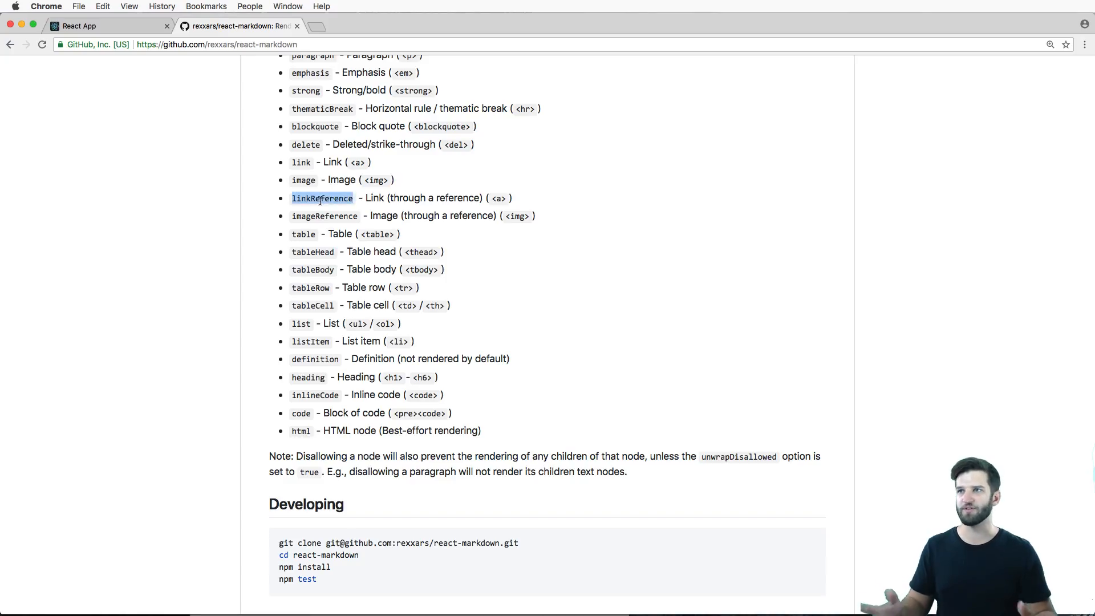
double_click(324, 215)
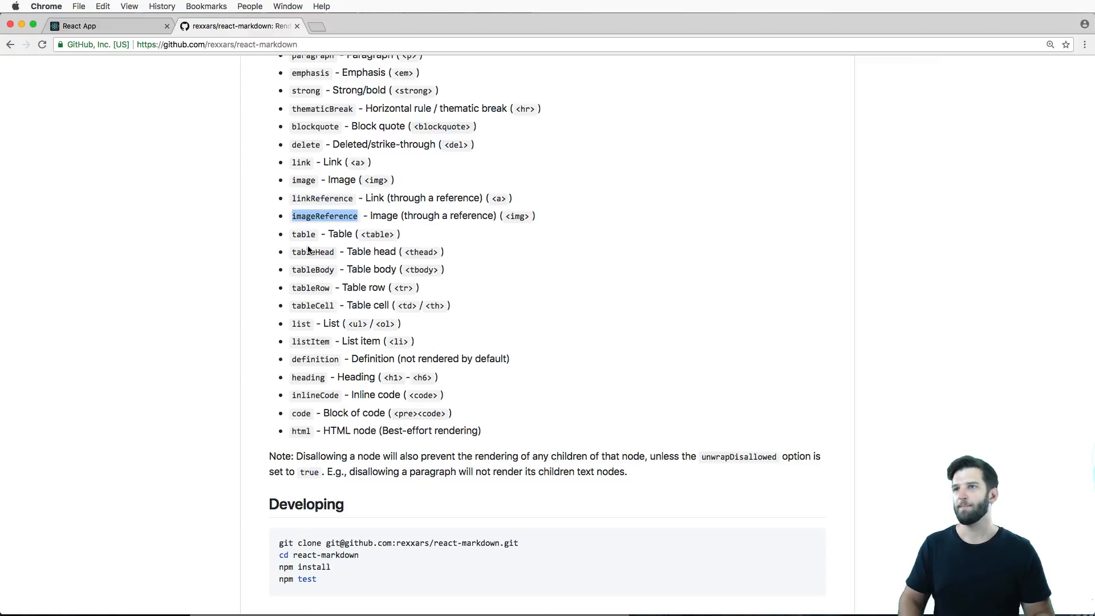
mouse_move(134, 89)
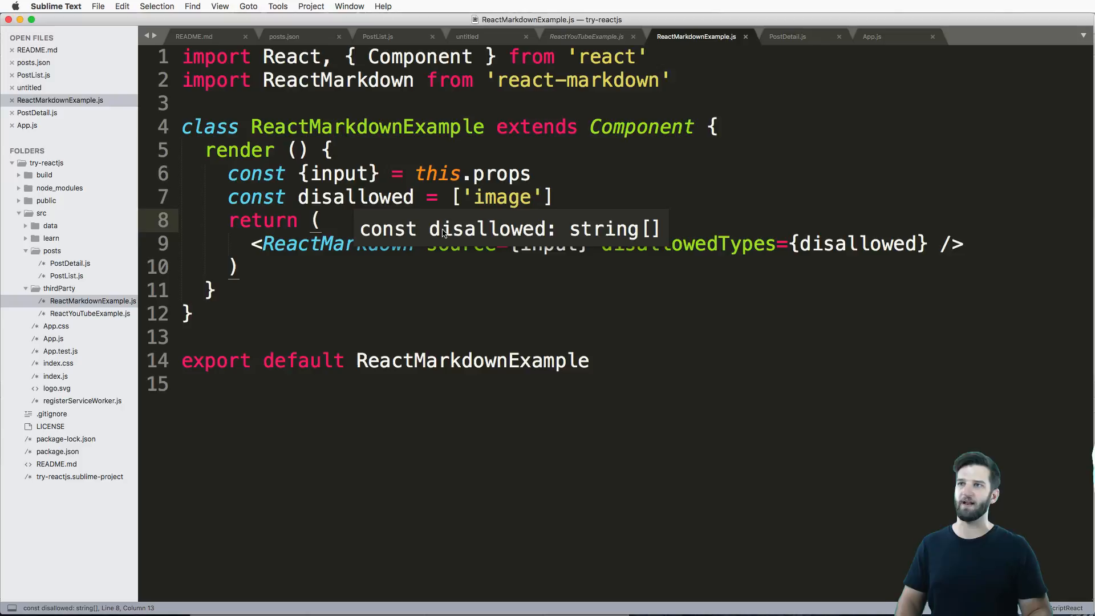
Add className='cfe-markdown' to the ReactMarkdown tag, save, and switch to Chrome
text(className='cfe-)
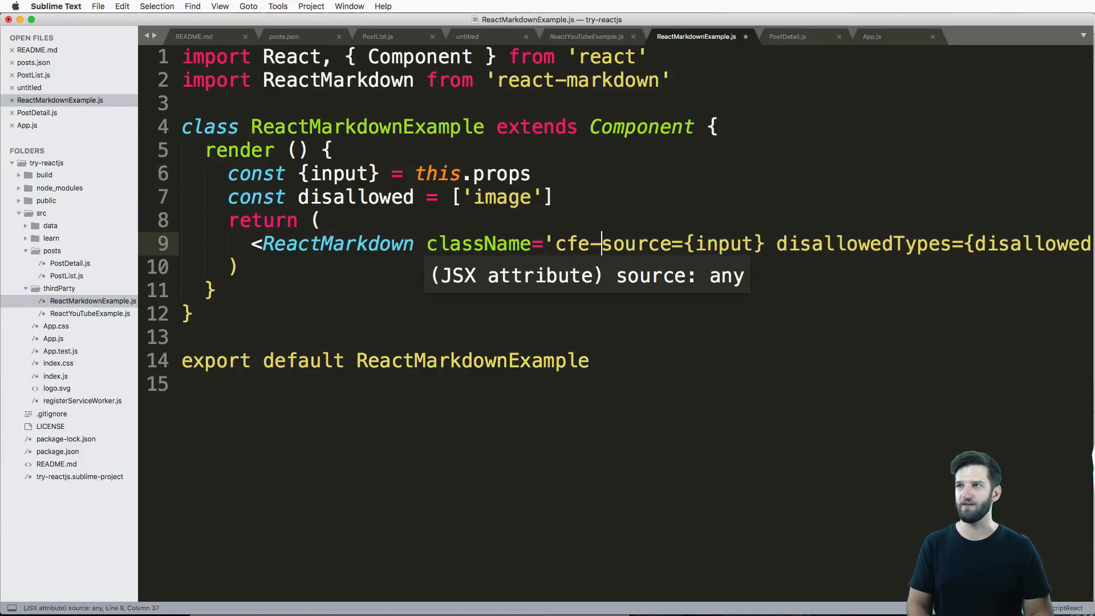
text(markdown')
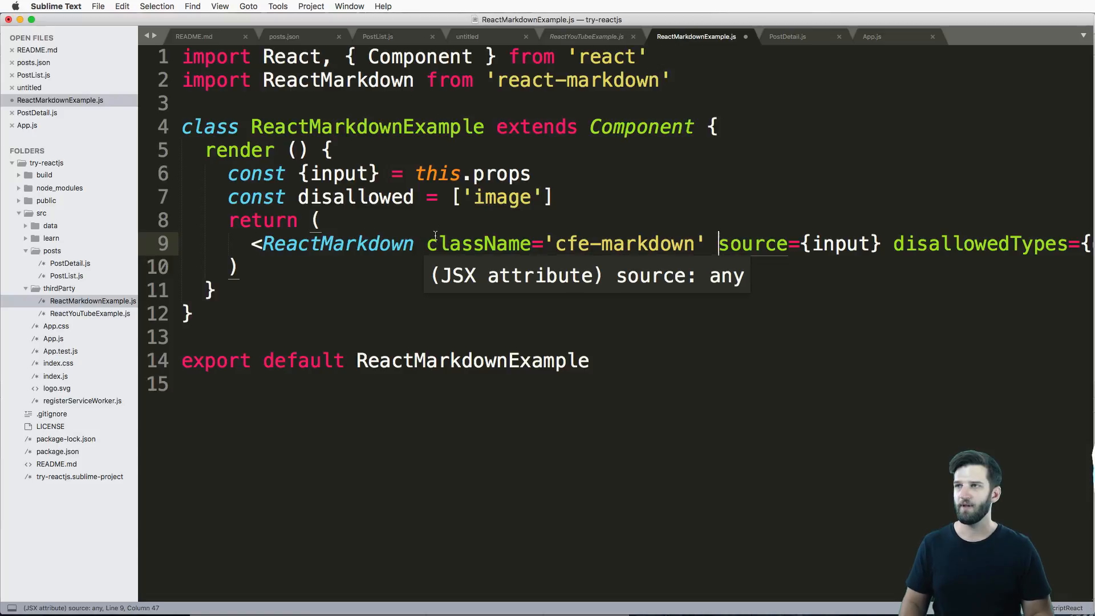
key(cmd+tab)
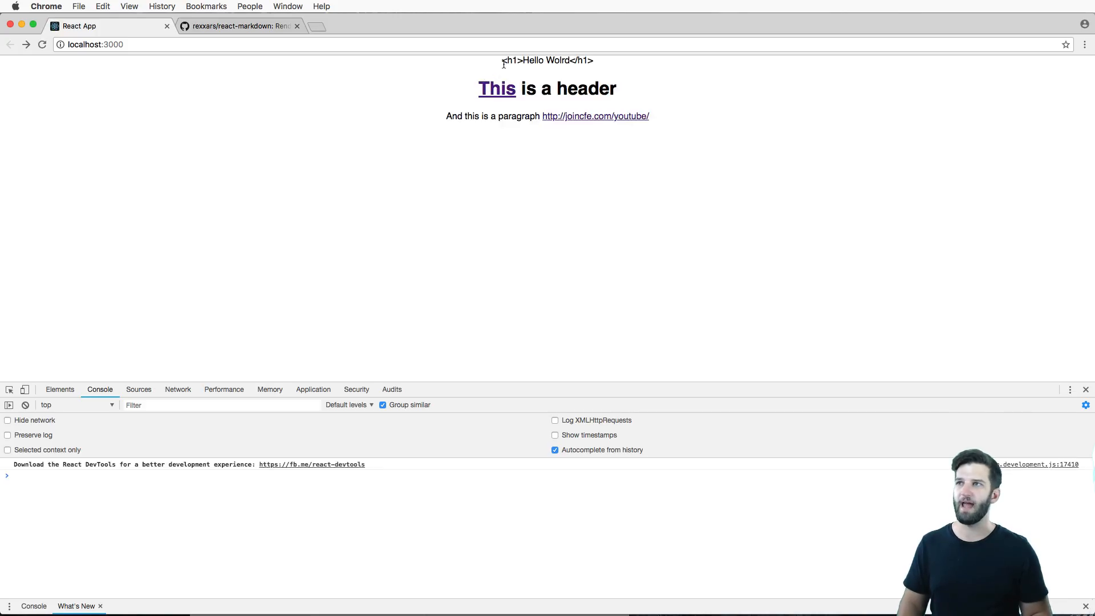